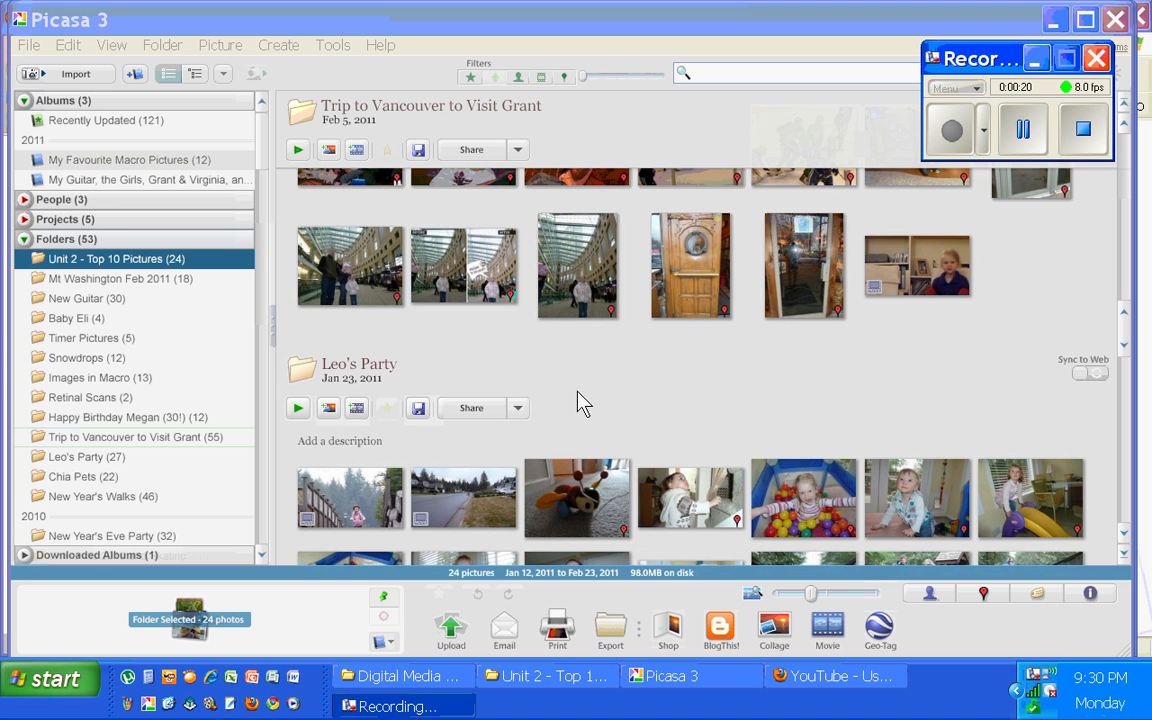
Browse the Trip to Vancouver folder's thumbnails and select the blue door photo to move.
left_click(128, 436)
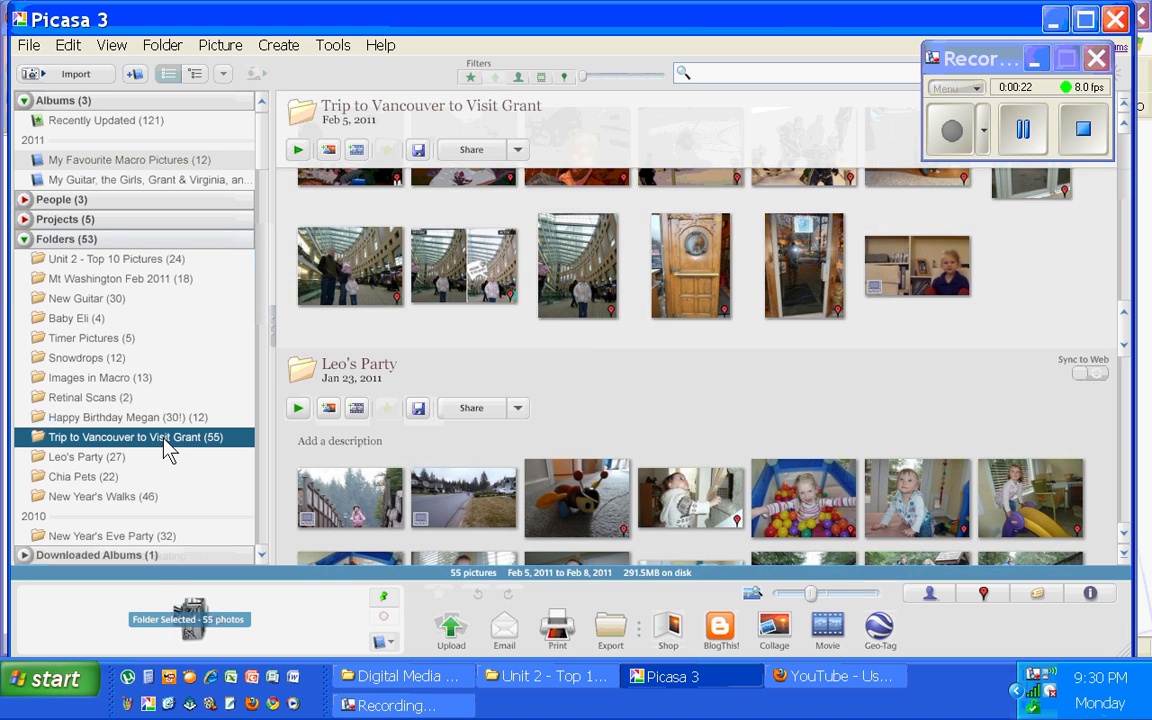
scroll("down", 3)
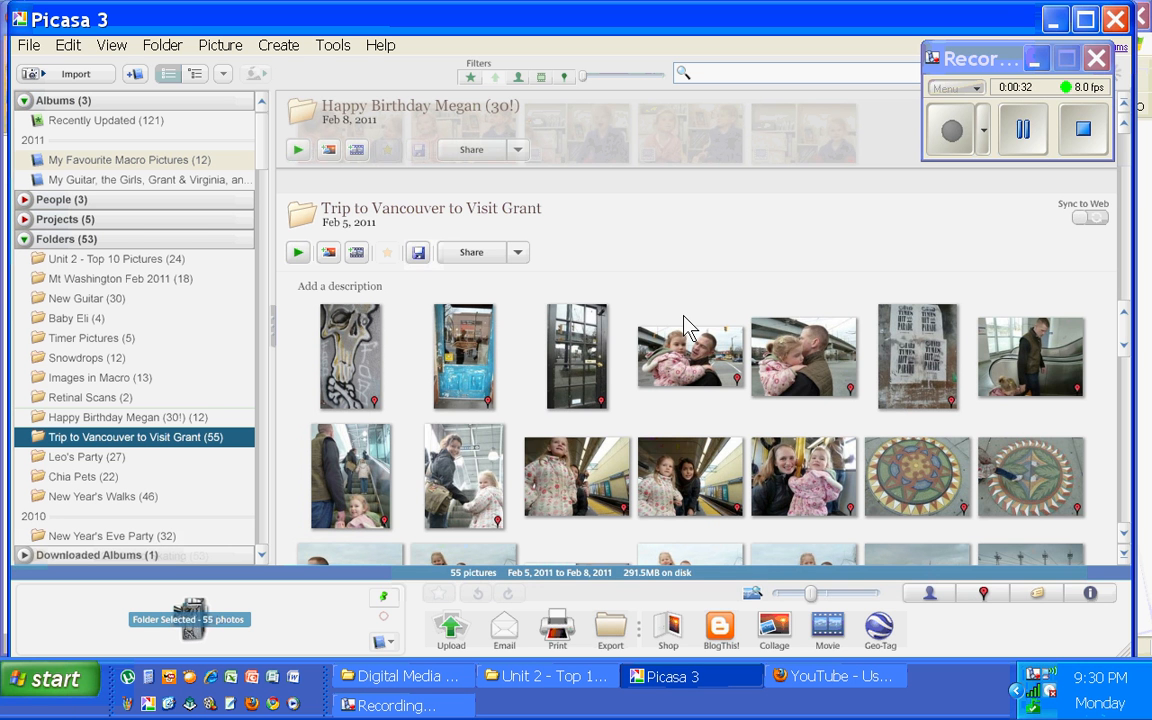
left_click(464, 356)
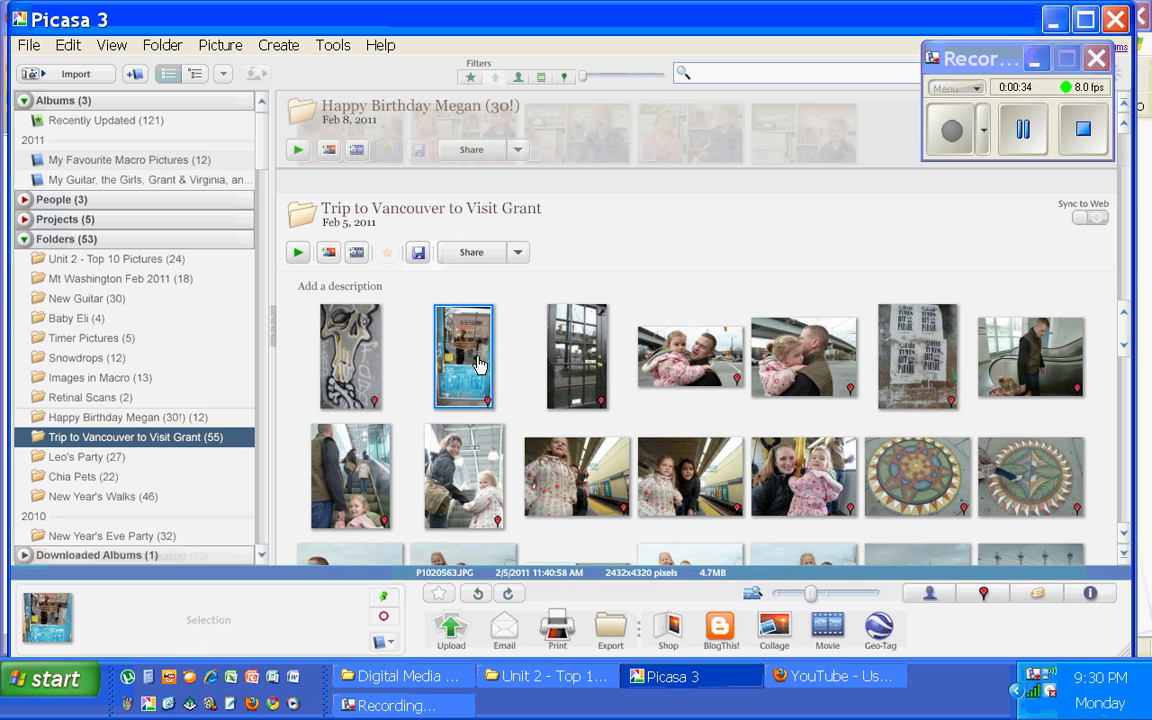
scroll("down", 3)
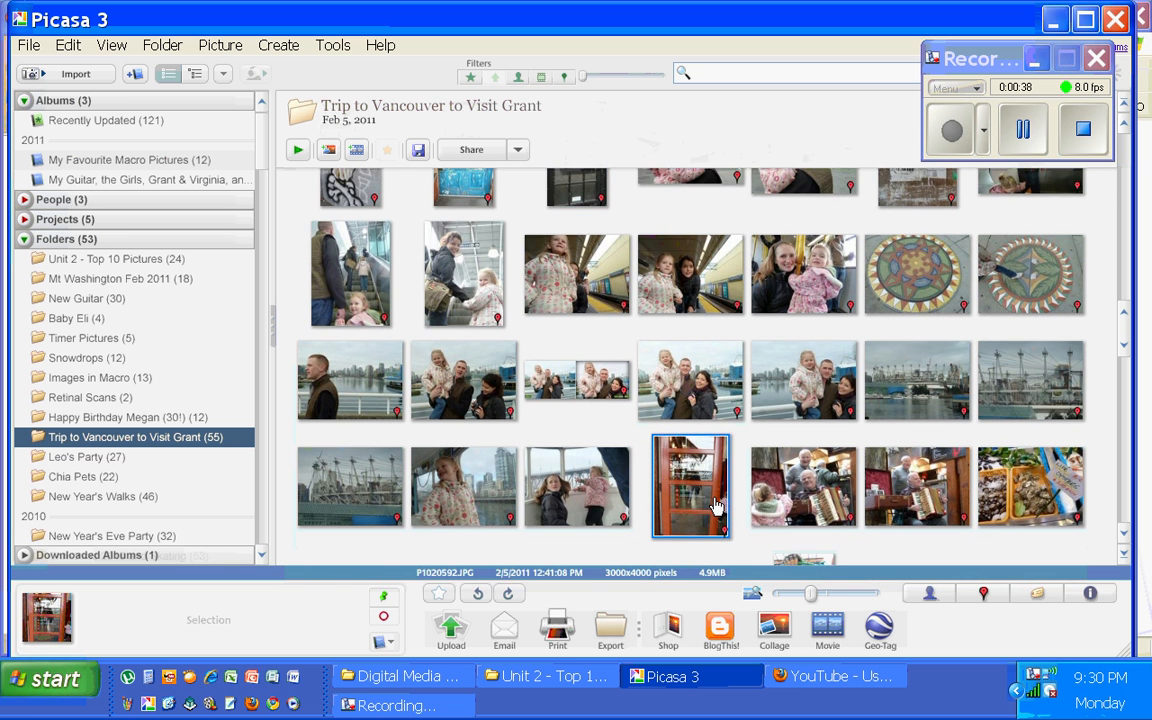
scroll("down", 3)
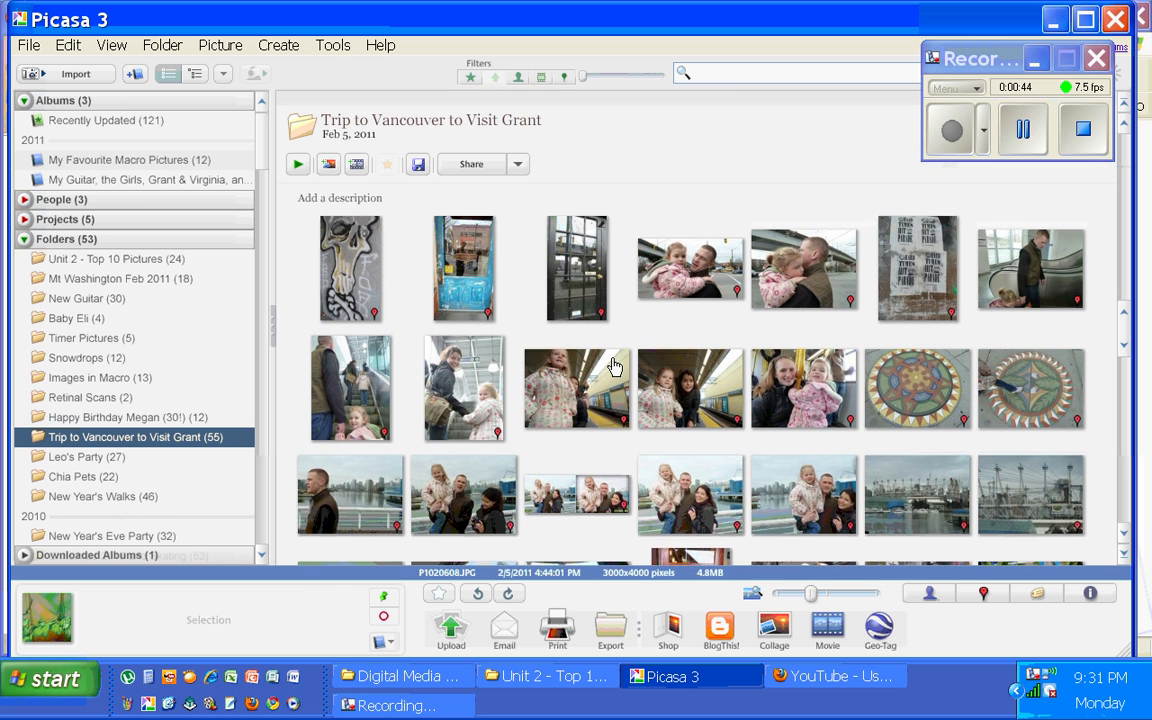
scroll("down", 3)
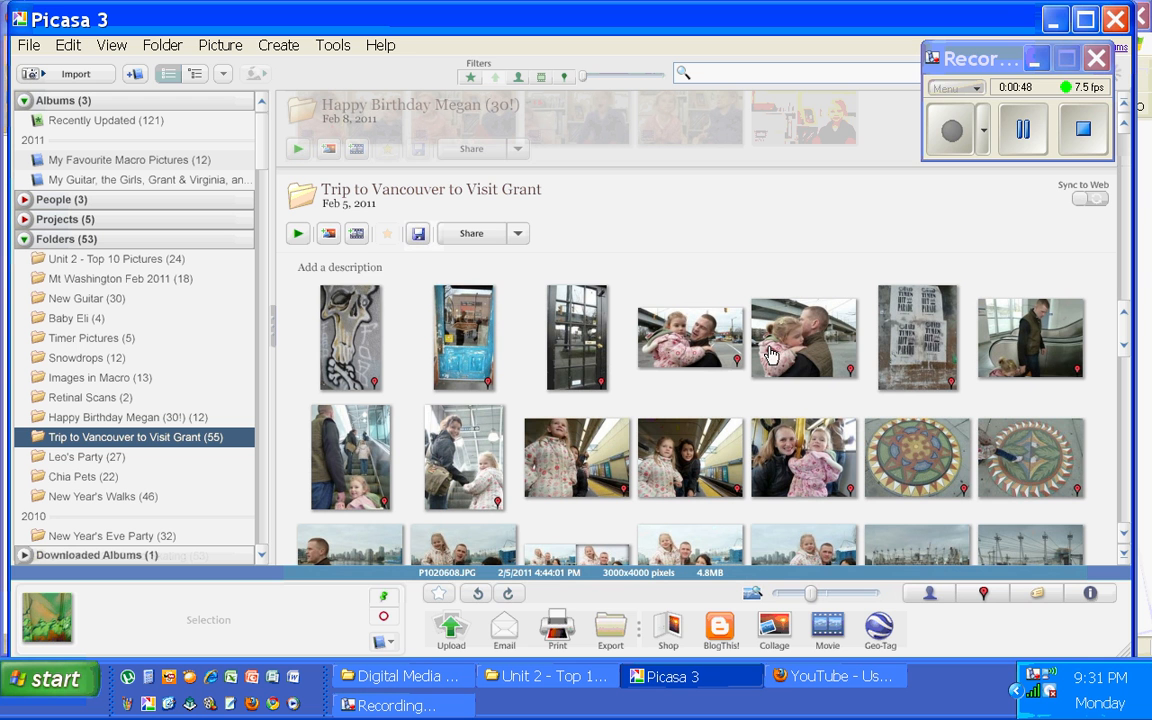
mouse_move(472, 360)
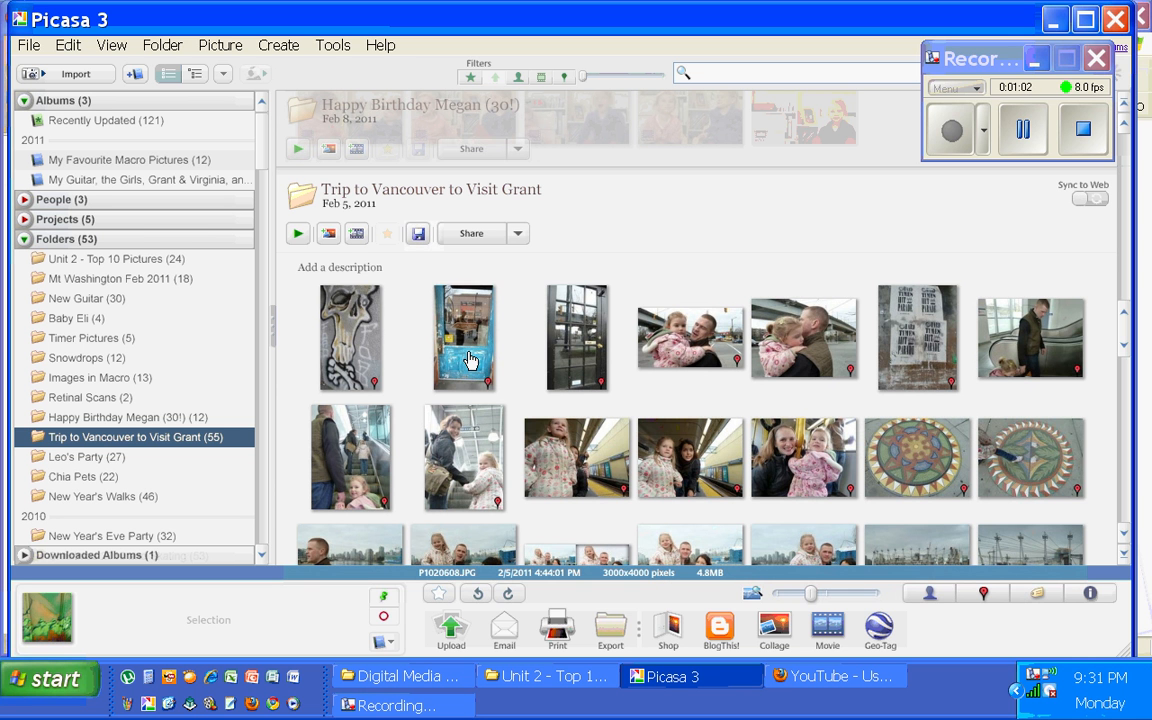
left_click(464, 336)
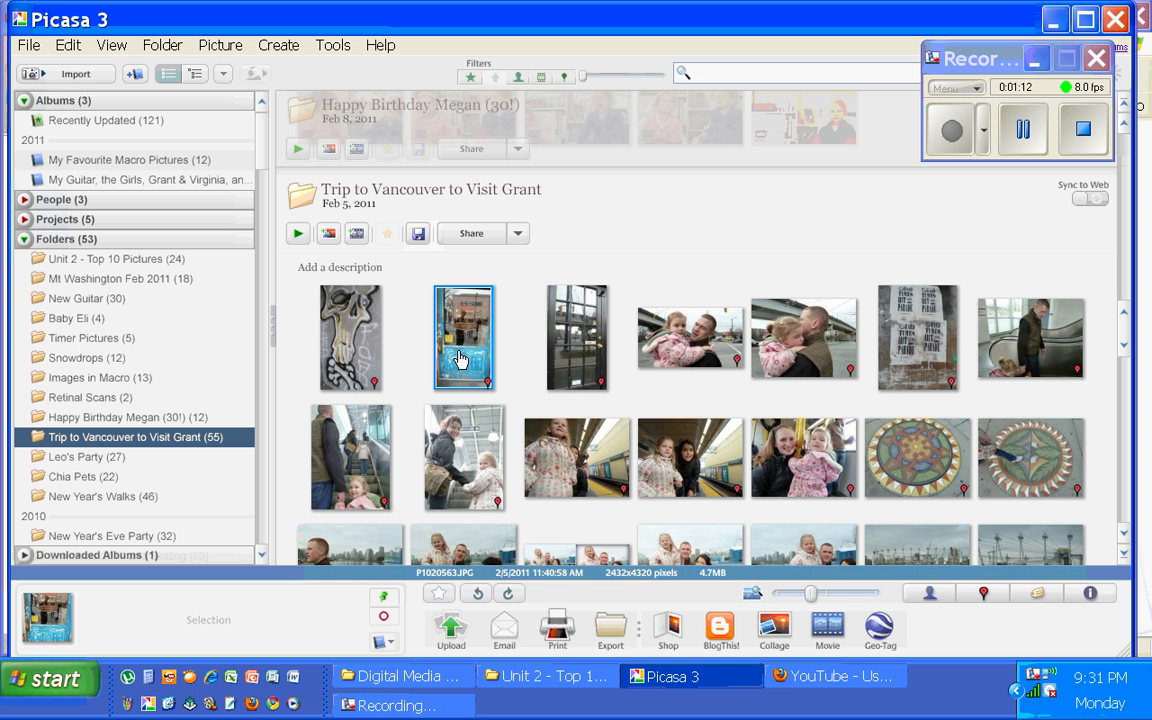
mouse_move(204, 596)
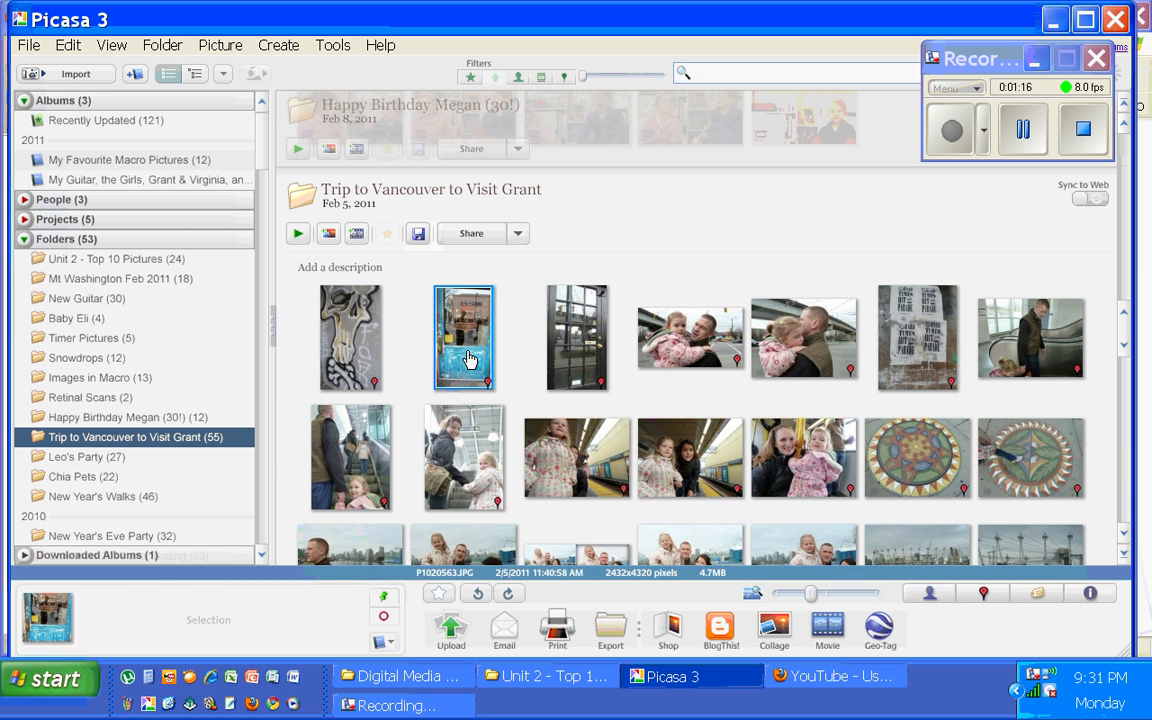
Start Move to New Folder for the blue door photo, naming it Doors in Vancouver and setting its date.
right_click(464, 336)
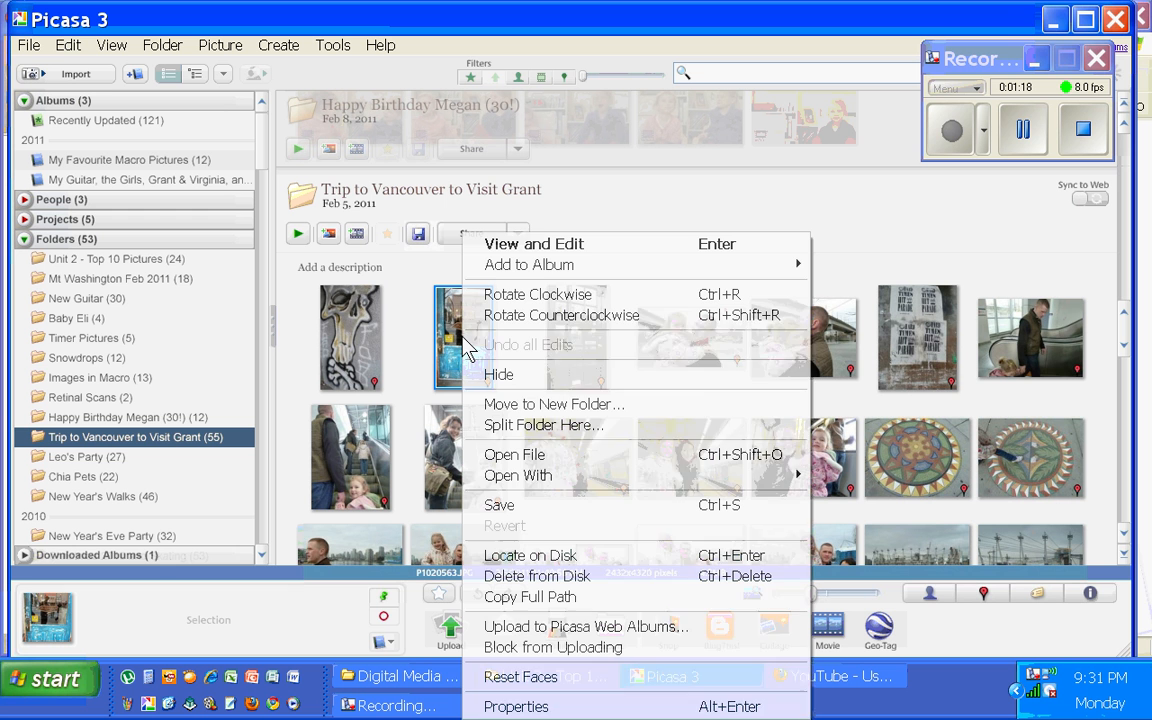
mouse_move(530, 404)
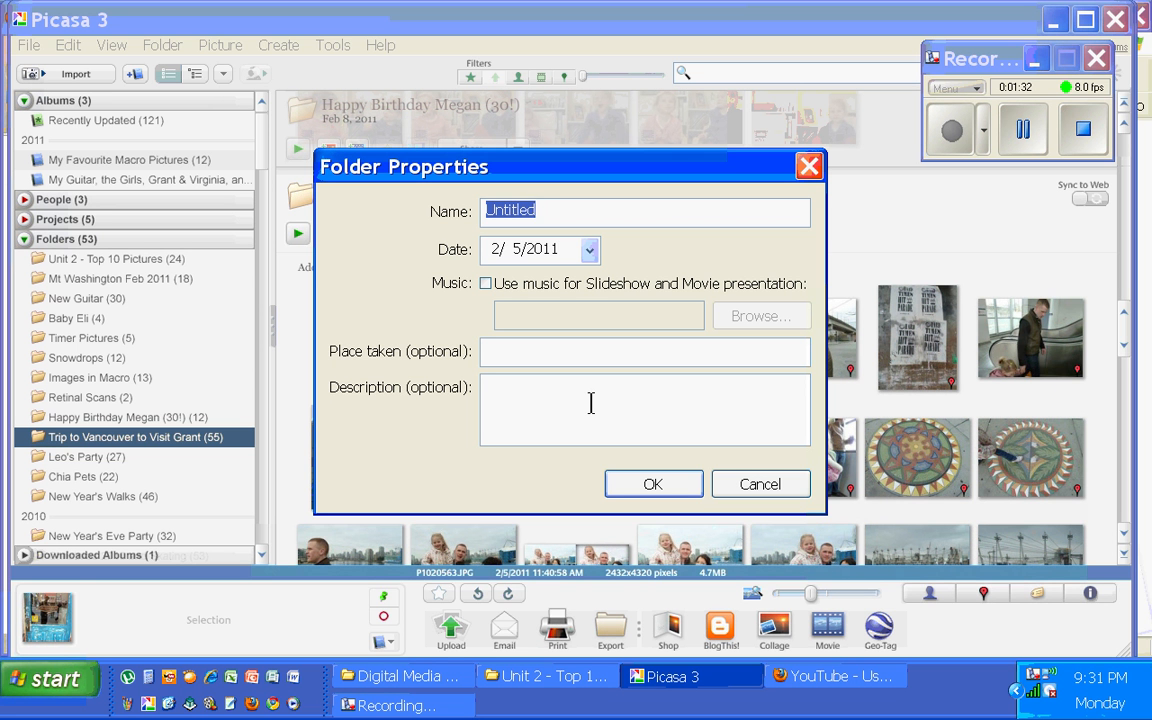
type("Dorr")
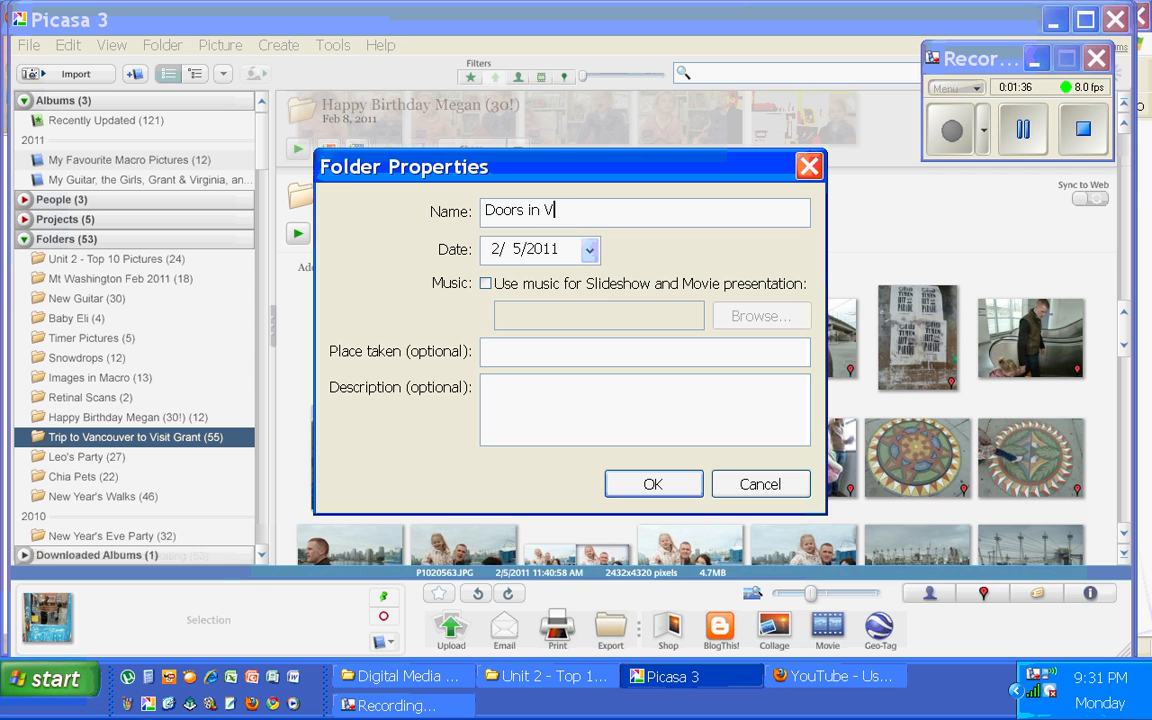
type("ancouver")
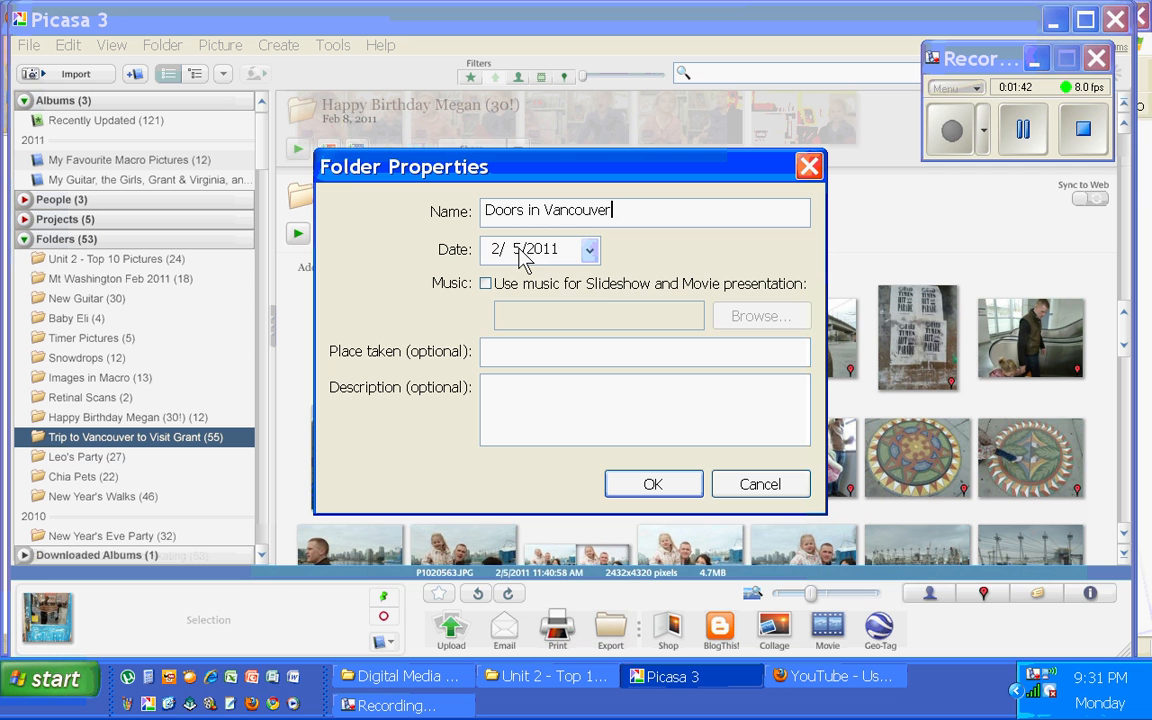
mouse_move(556, 262)
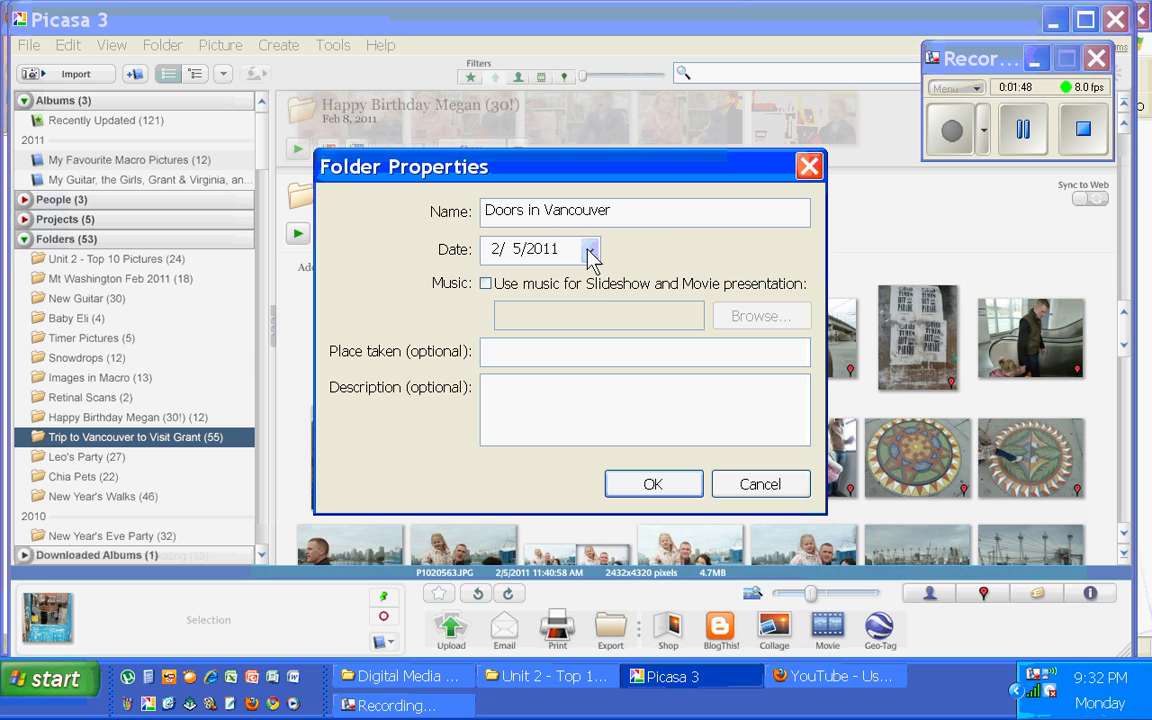
mouse_move(548, 260)
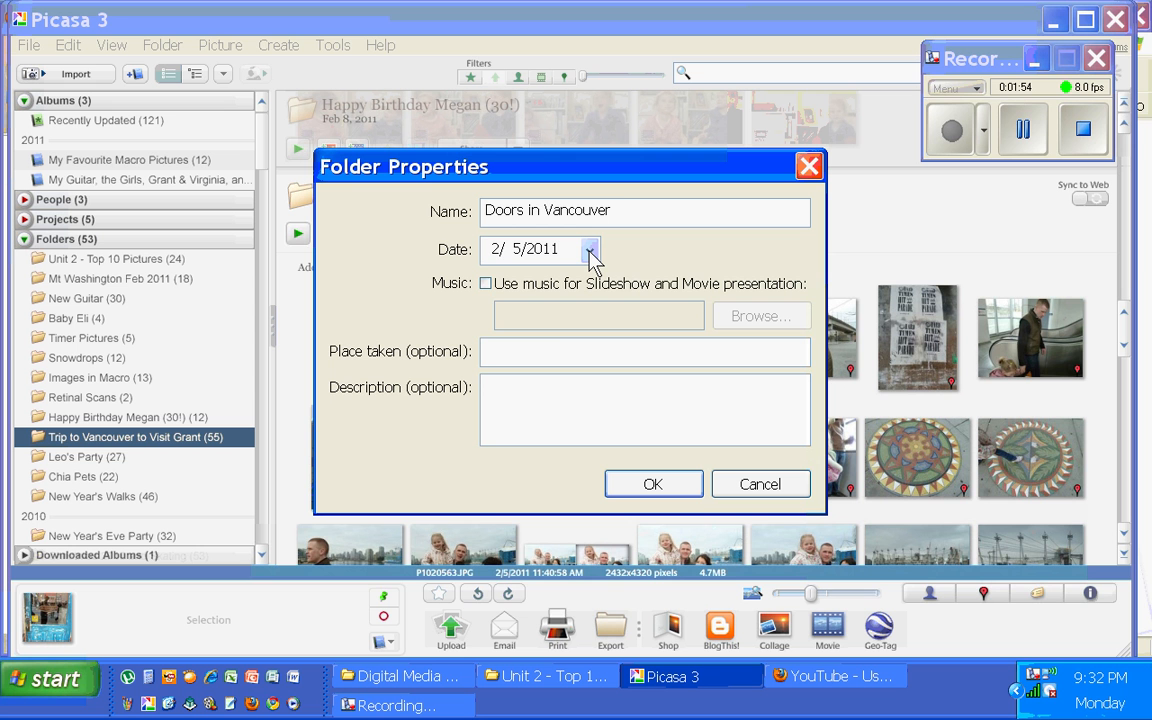
left_click(590, 248)
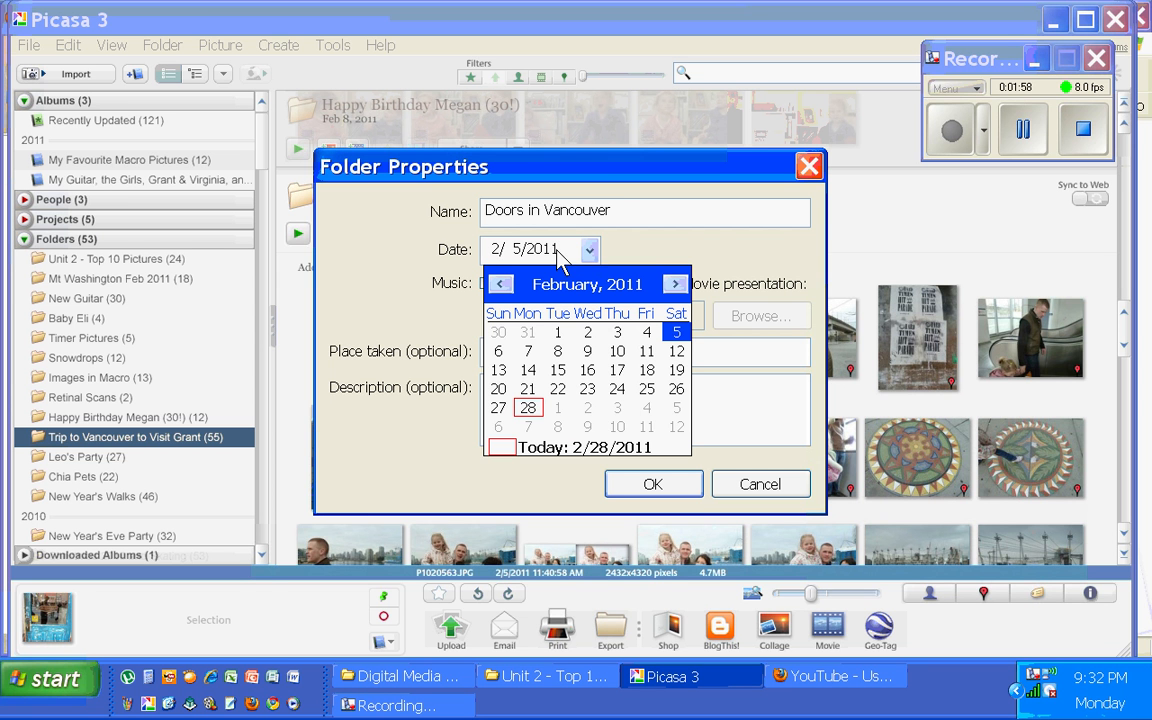
mouse_move(510, 464)
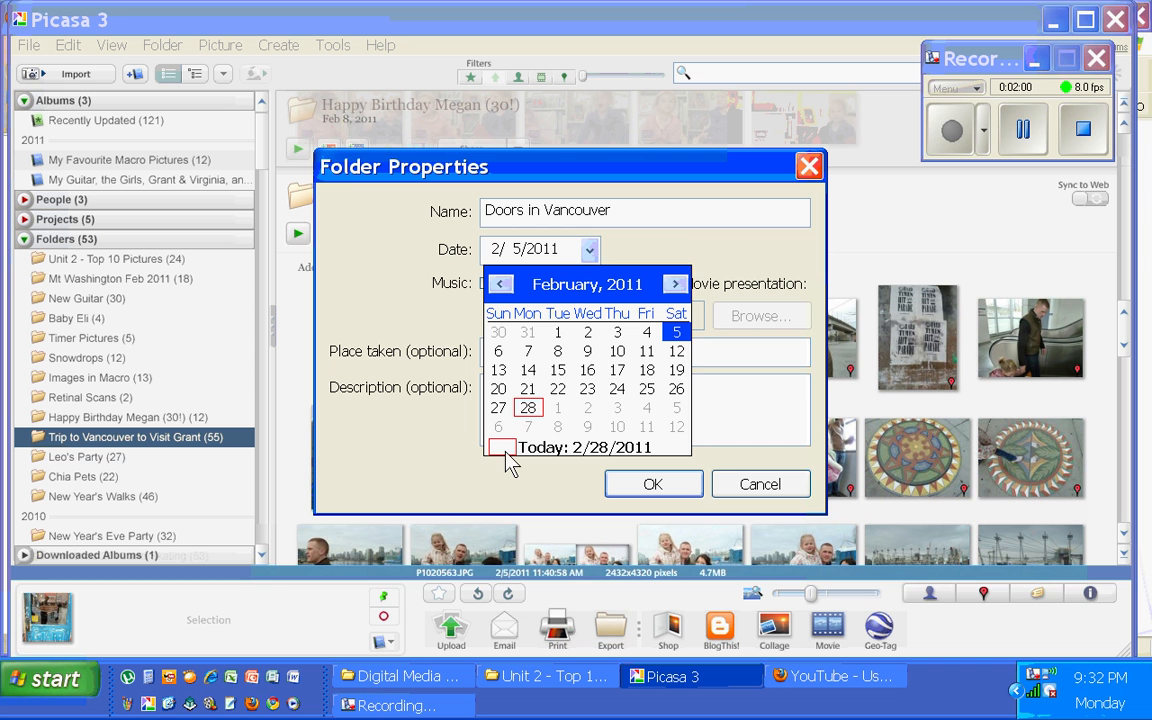
mouse_move(504, 456)
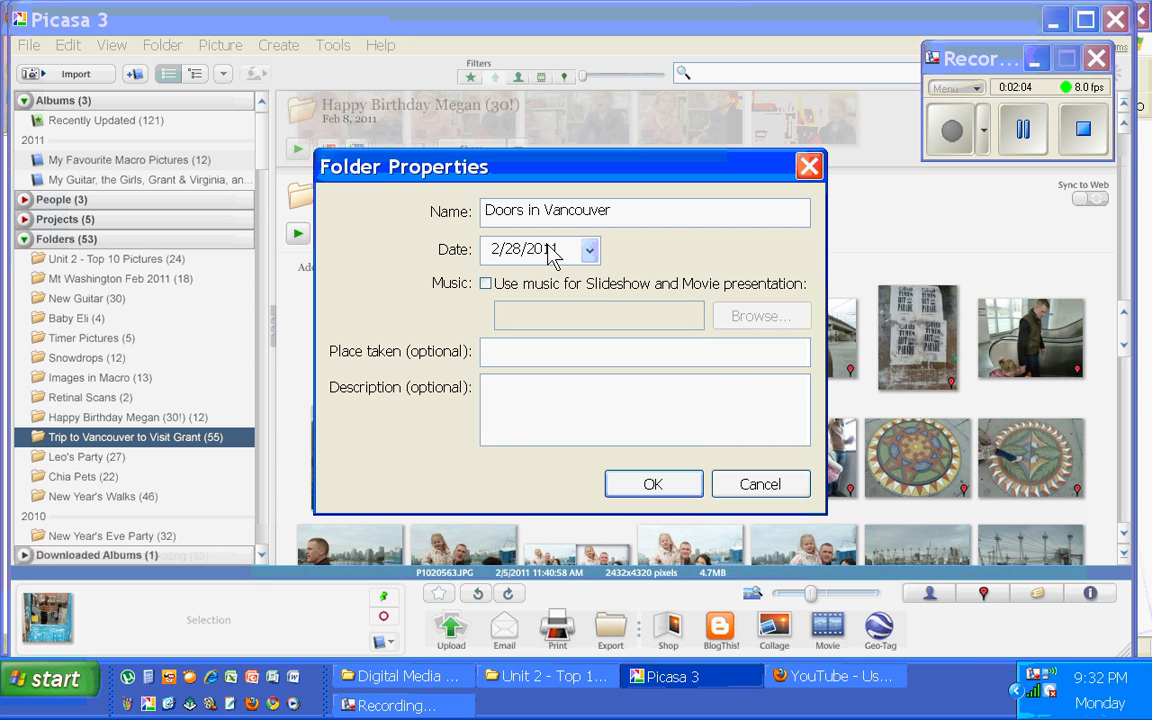
mouse_move(696, 550)
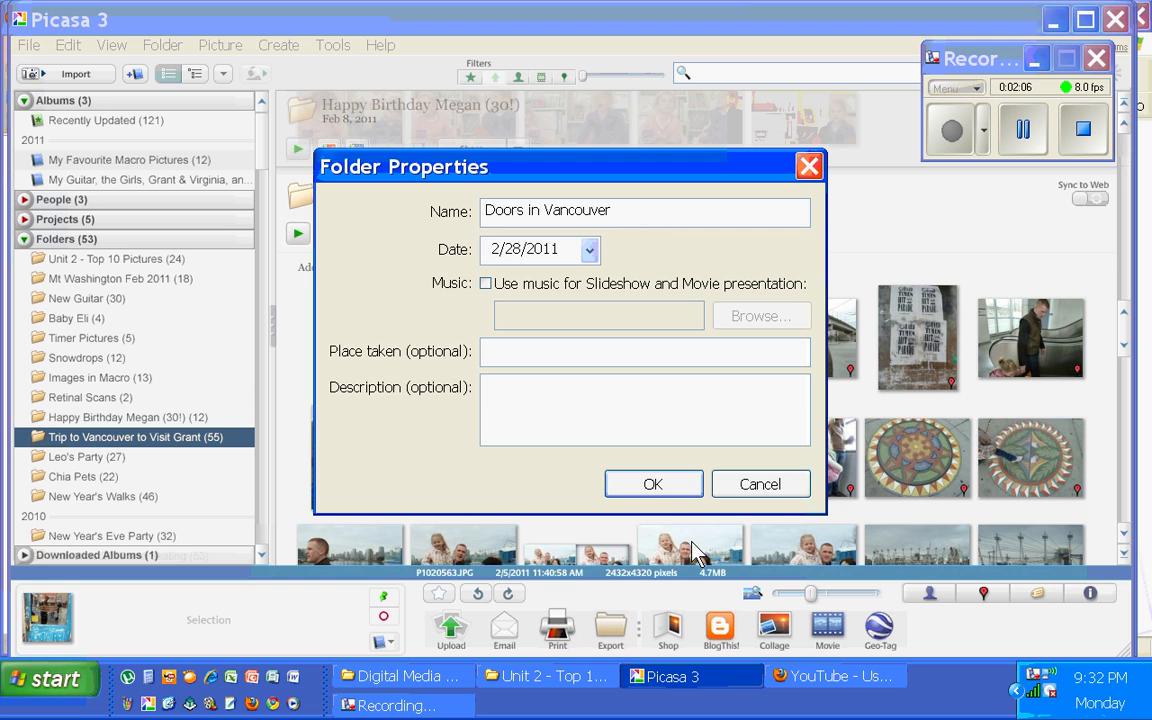
Create the Doors in Vancouver folder, check it in the folder list and return to the trip folder.
left_click(652, 482)
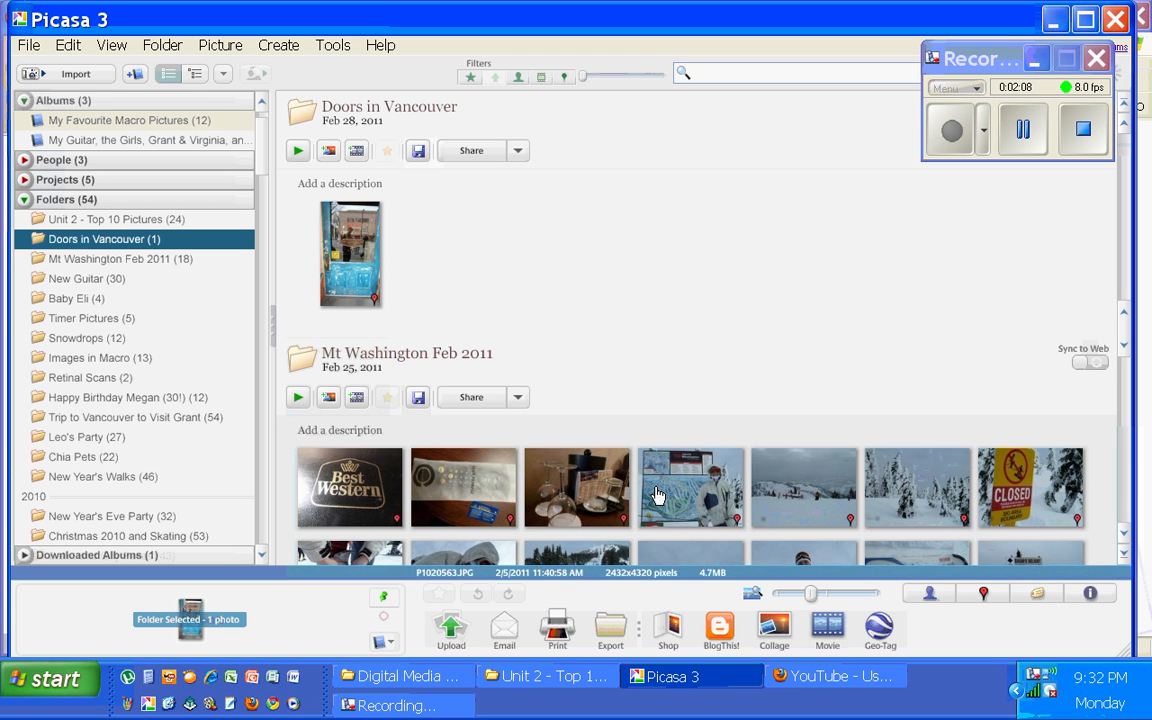
mouse_move(364, 256)
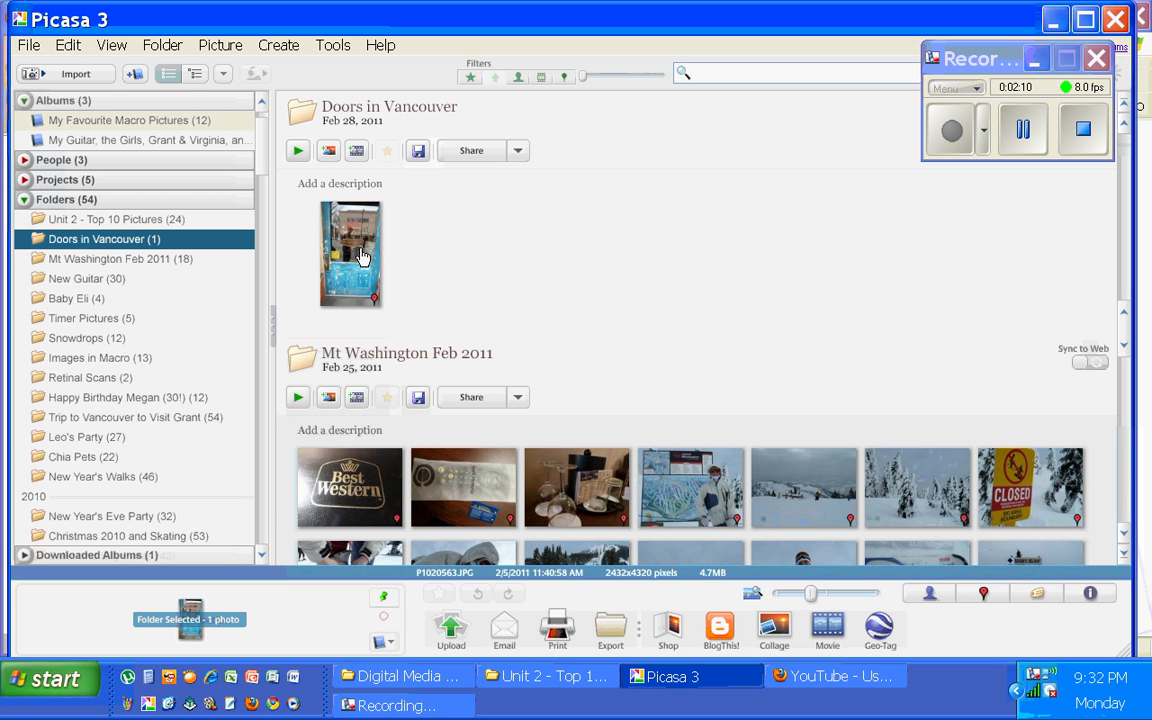
mouse_move(104, 410)
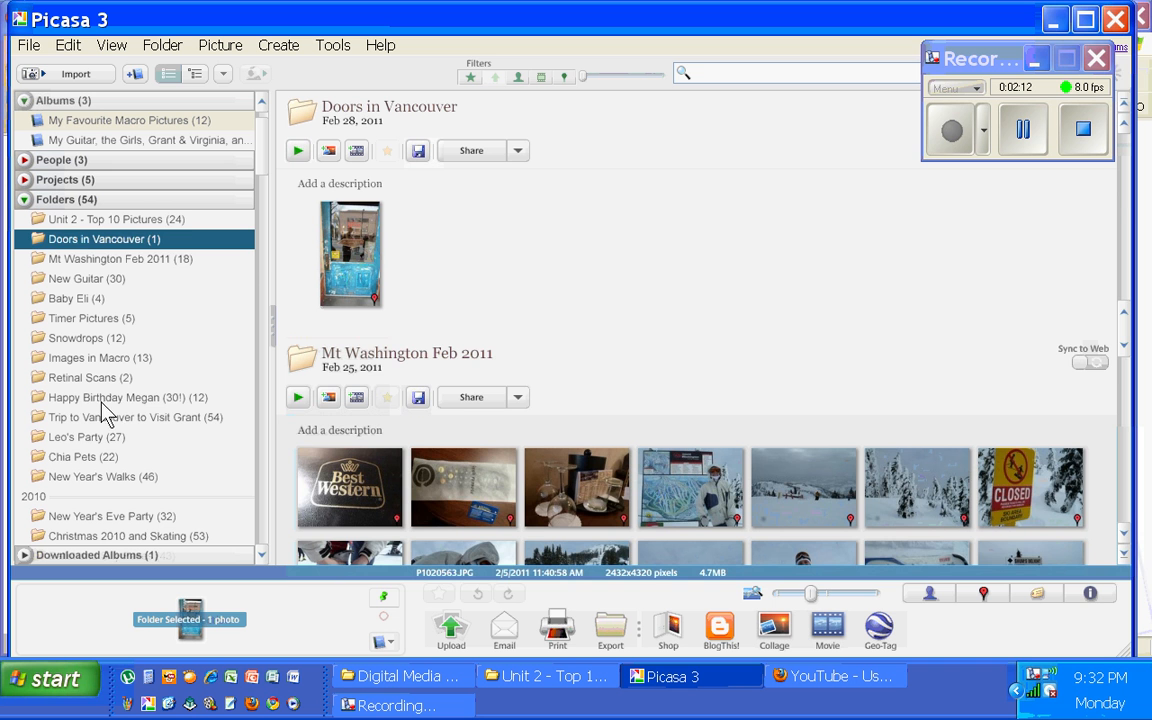
left_click(124, 418)
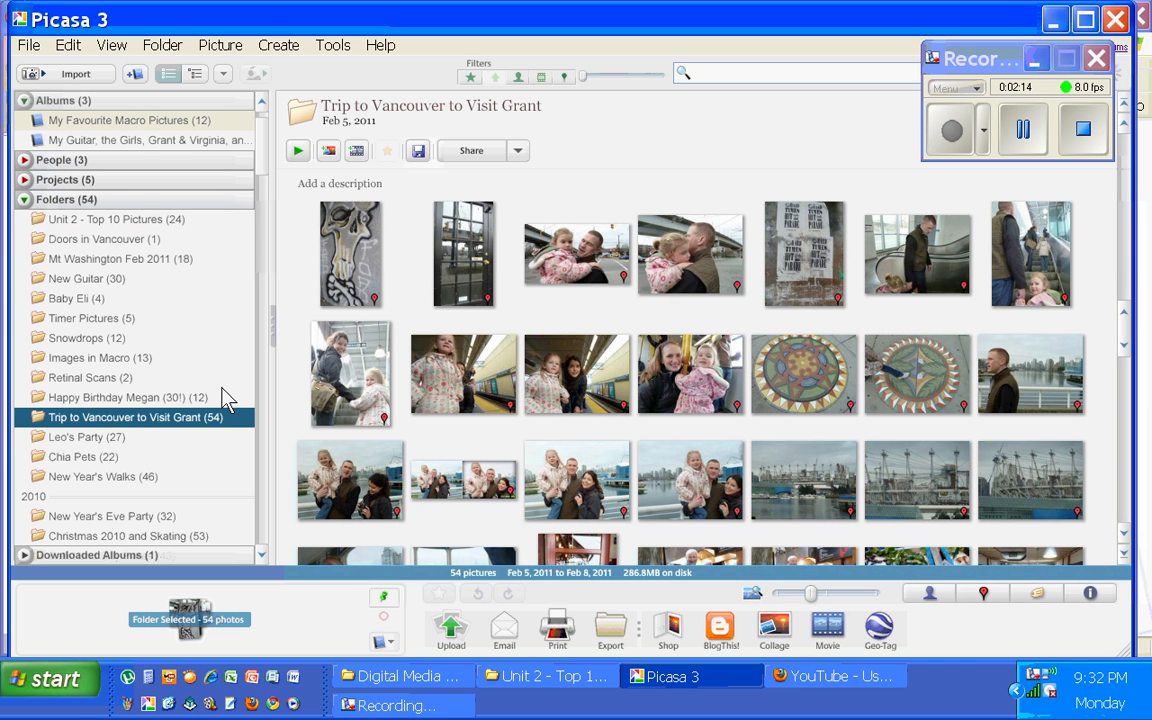
left_click(104, 240)
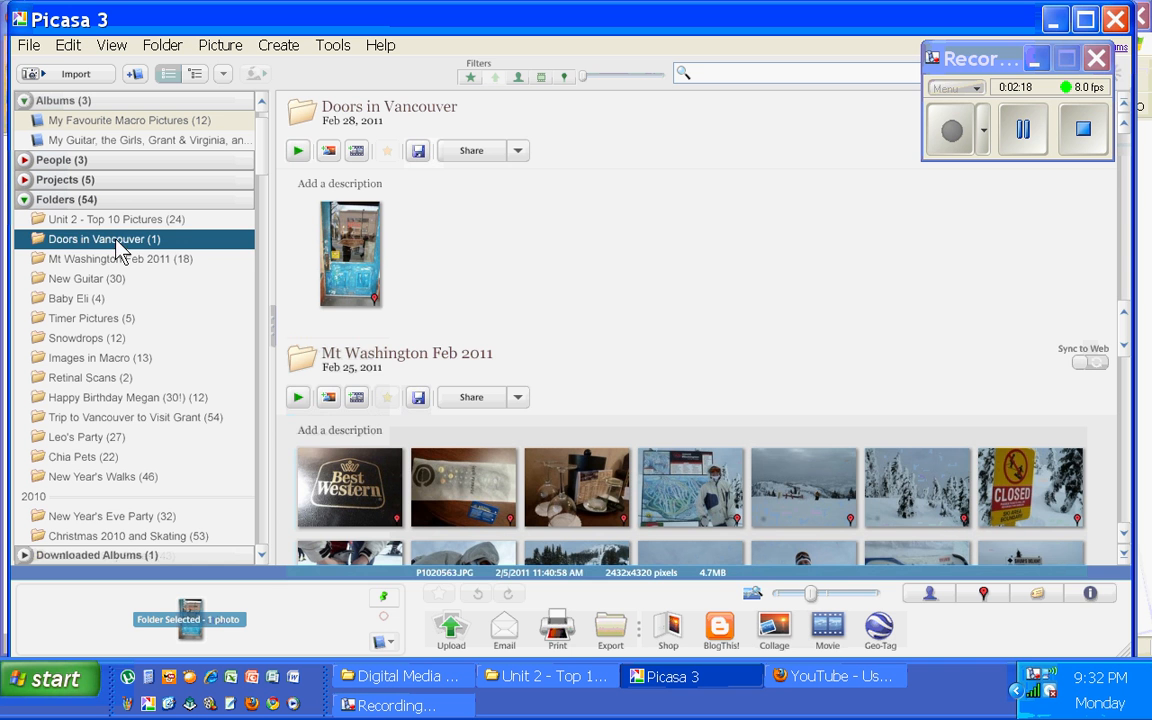
left_click(134, 418)
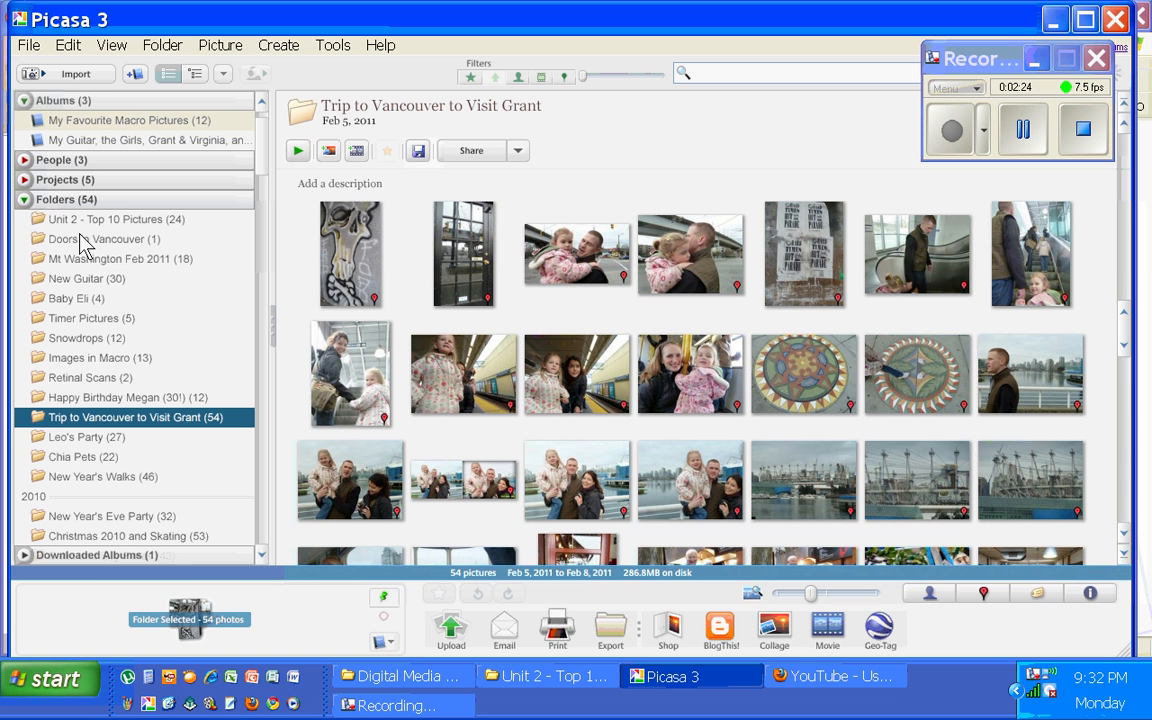
Move three more door photos from the trip folder into Doors in Vancouver, confirming each move.
left_click(450, 252)
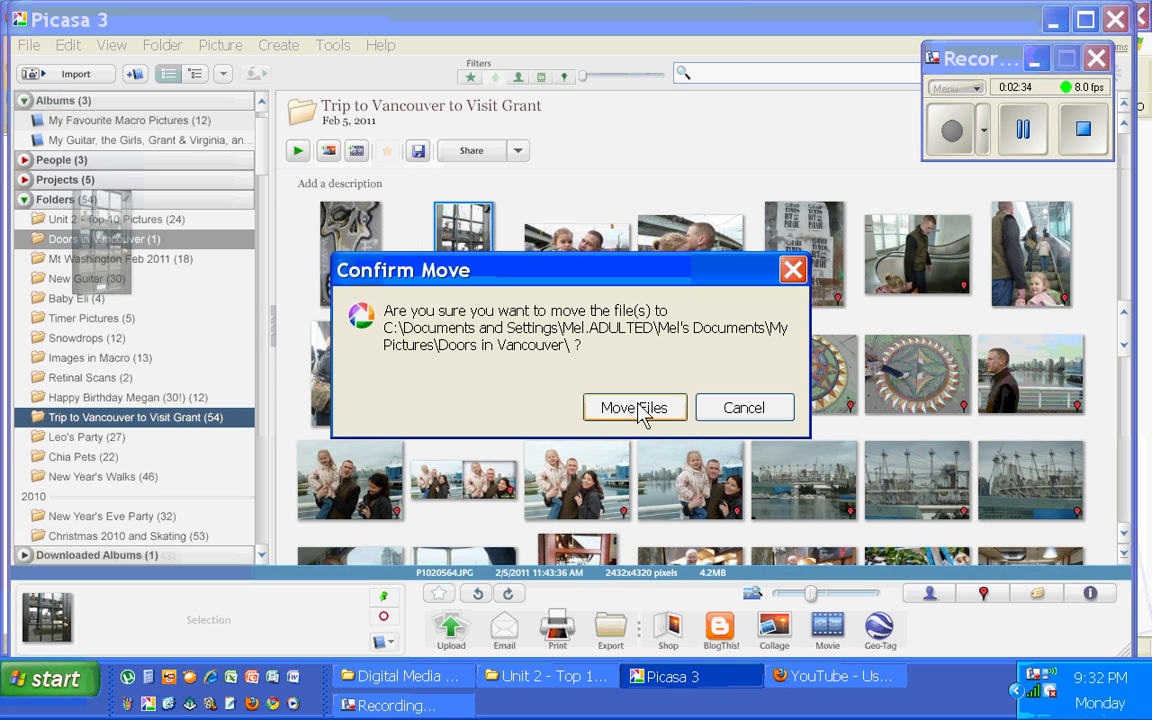
left_click(634, 408)
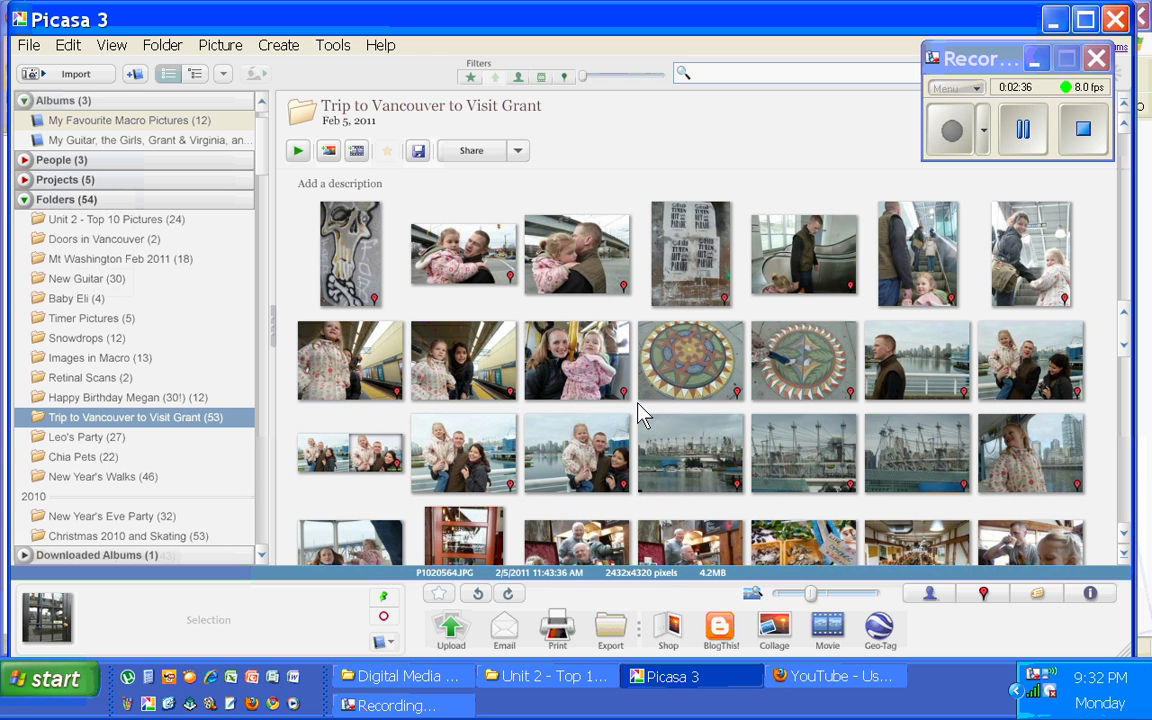
mouse_move(730, 420)
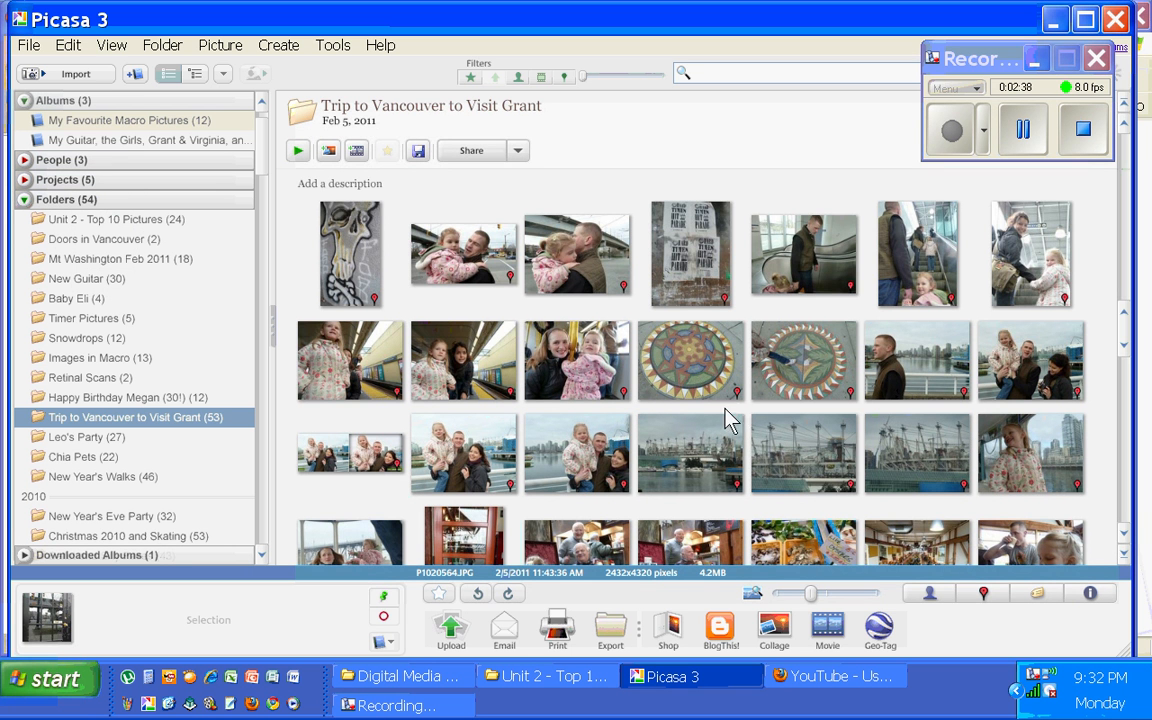
scroll("down", 3)
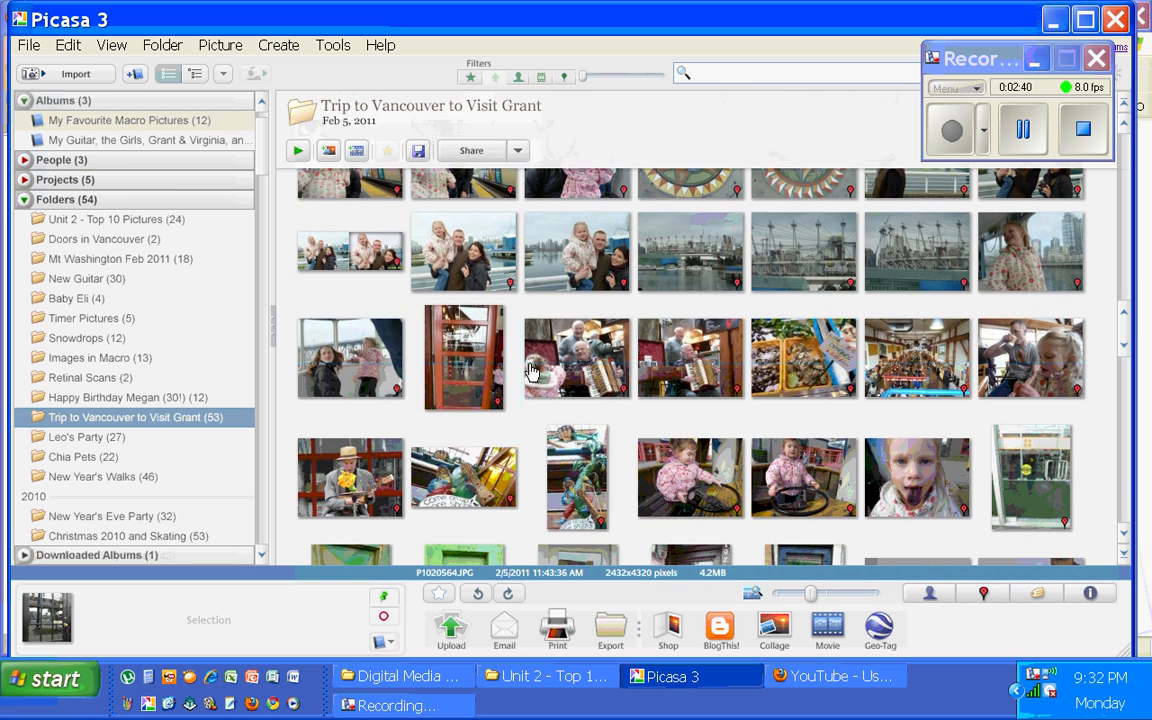
left_click(464, 356)
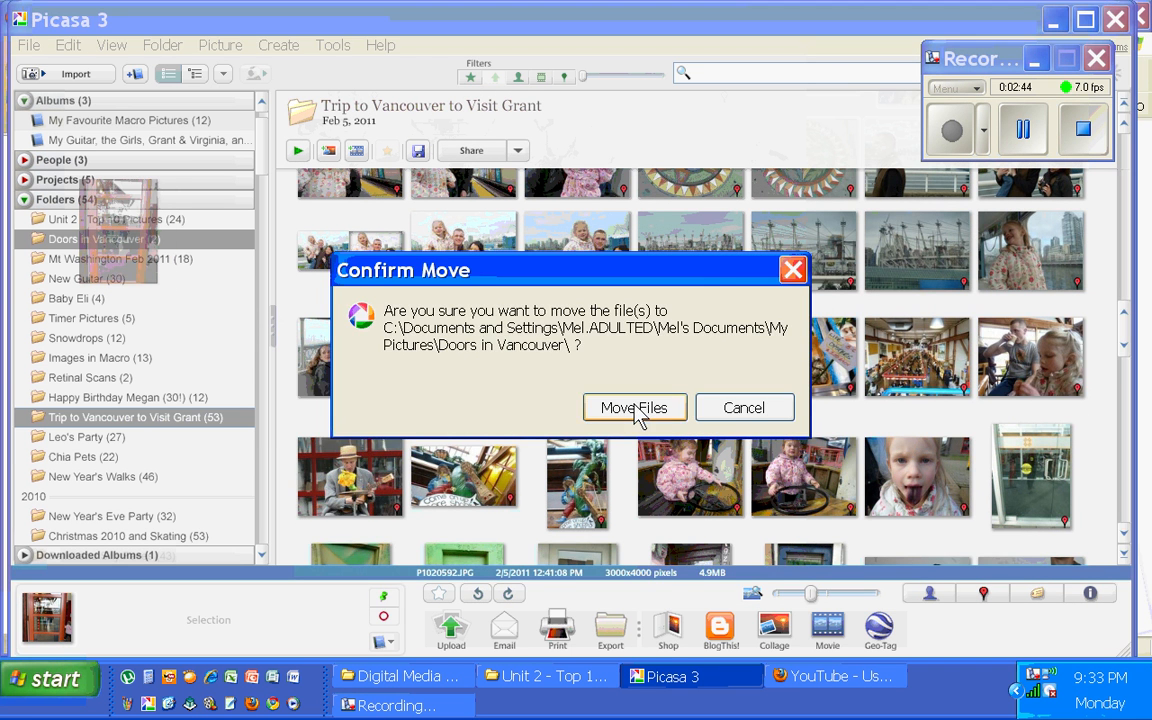
left_click(634, 408)
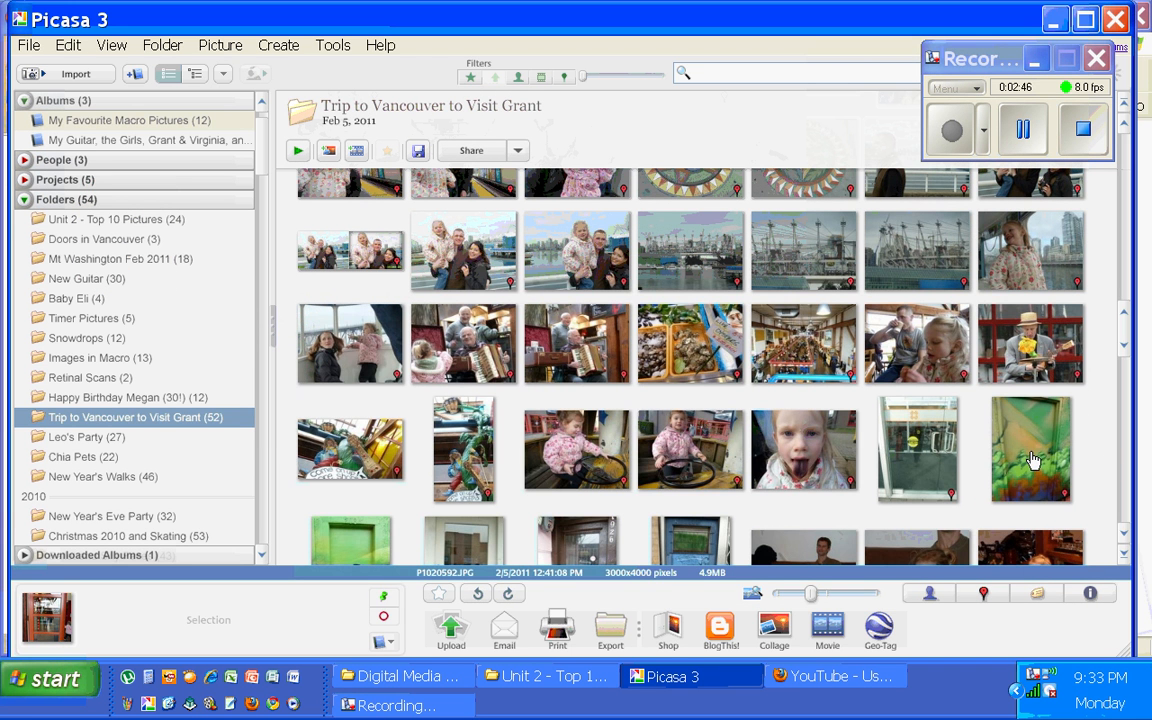
left_click(1030, 448)
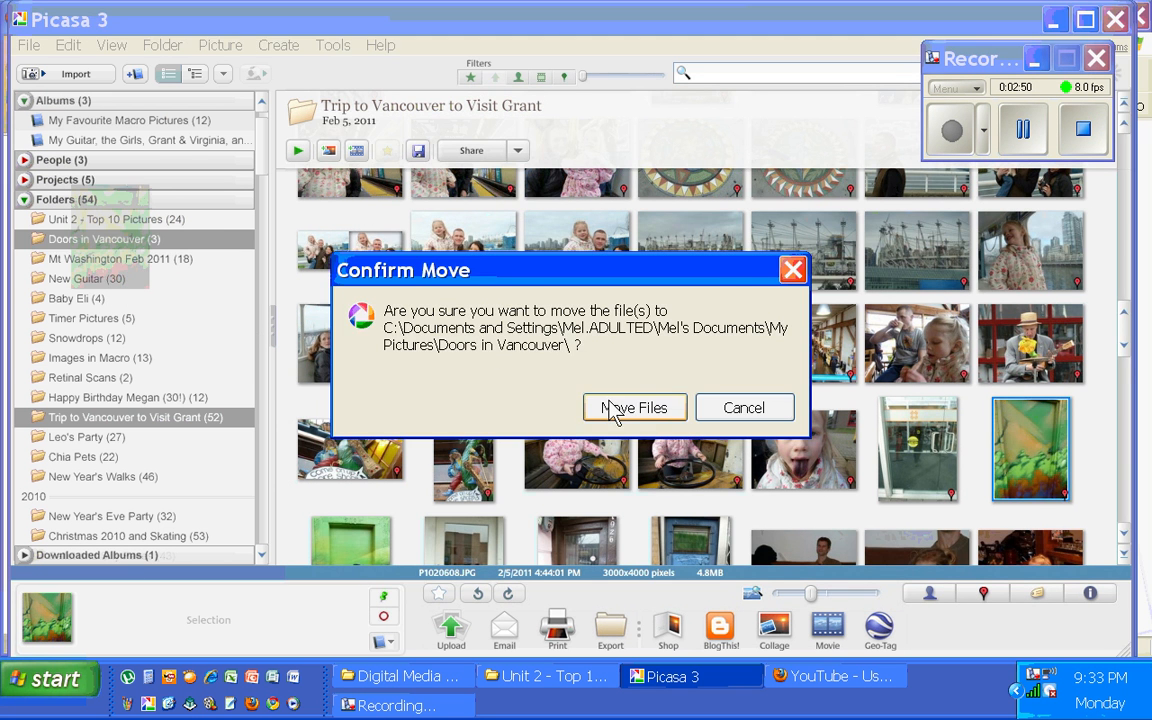
left_click(634, 408)
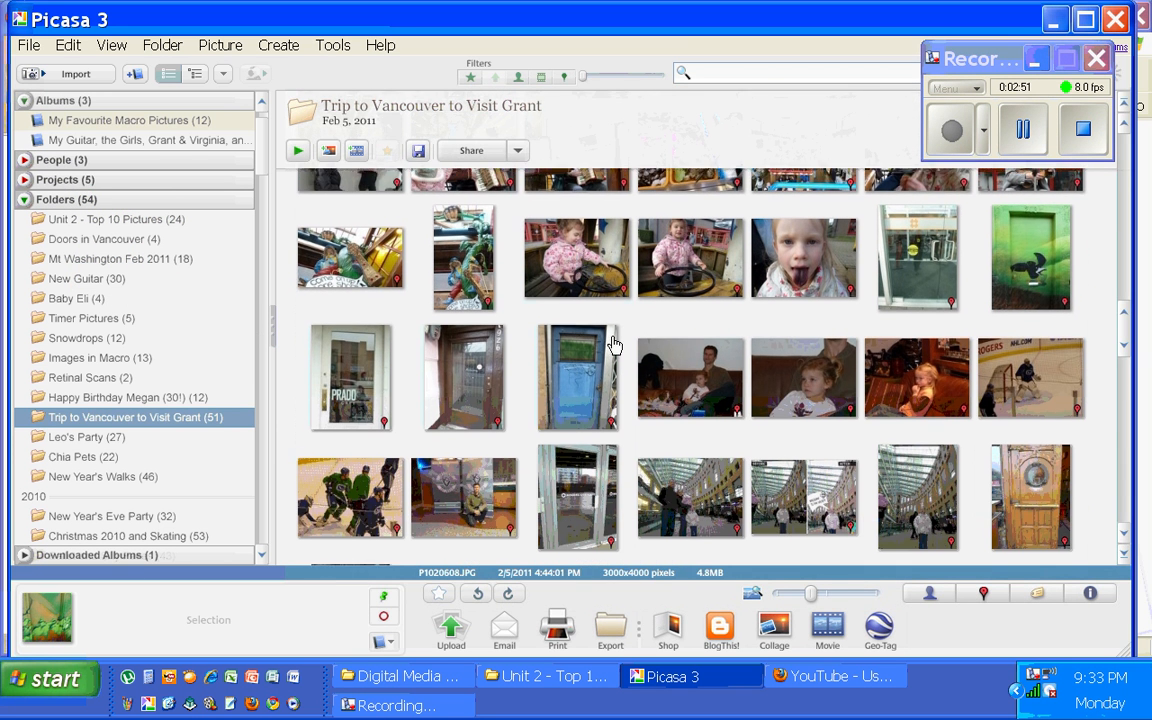
Move the remaining door photos into Doors in Vancouver, confirming each, leaving the trip folder with 45 pictures.
scroll("down", 3)
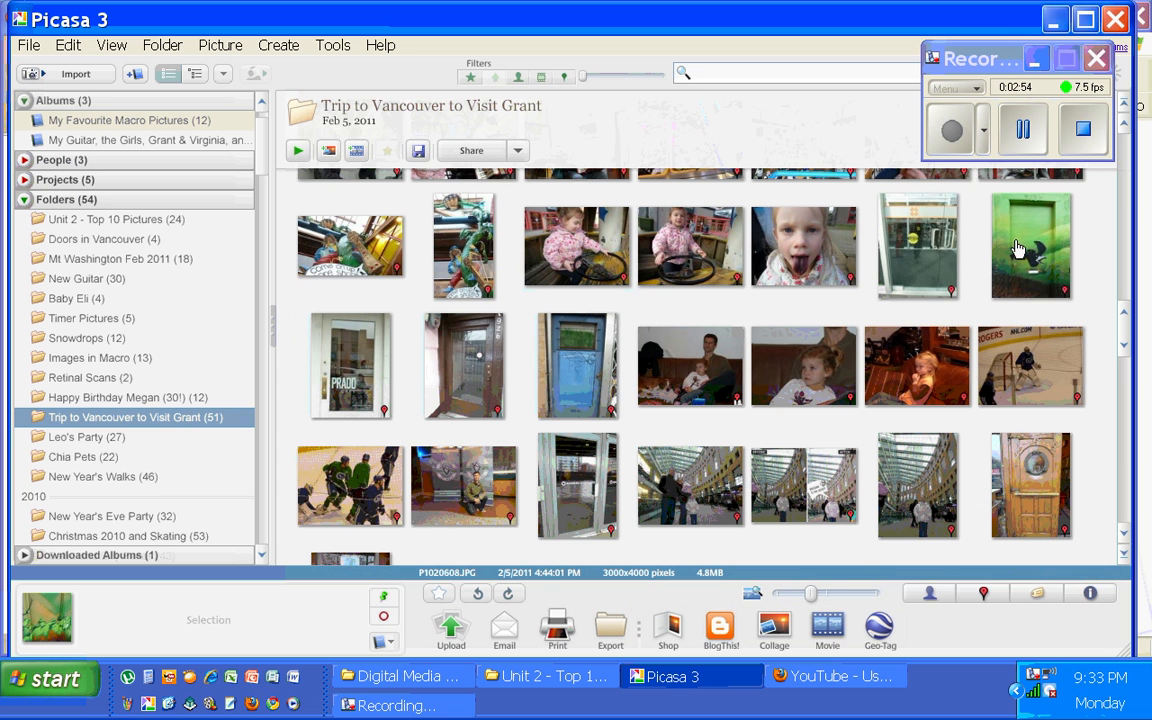
left_click(1030, 246)
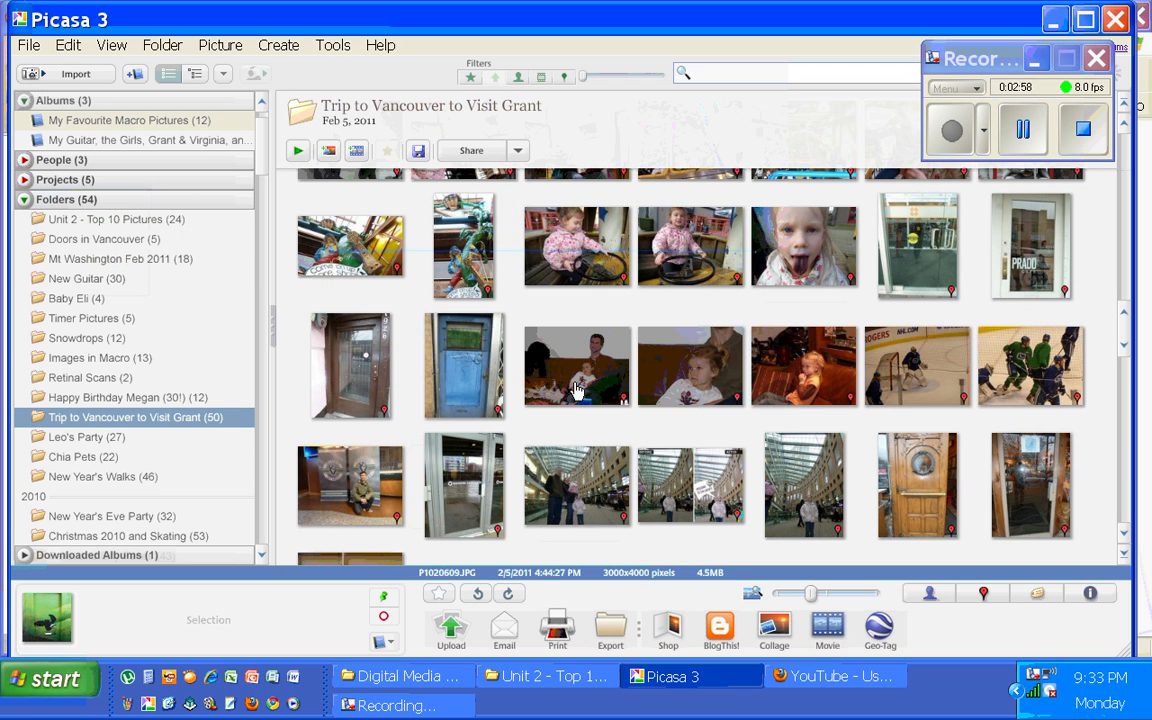
left_click(464, 364)
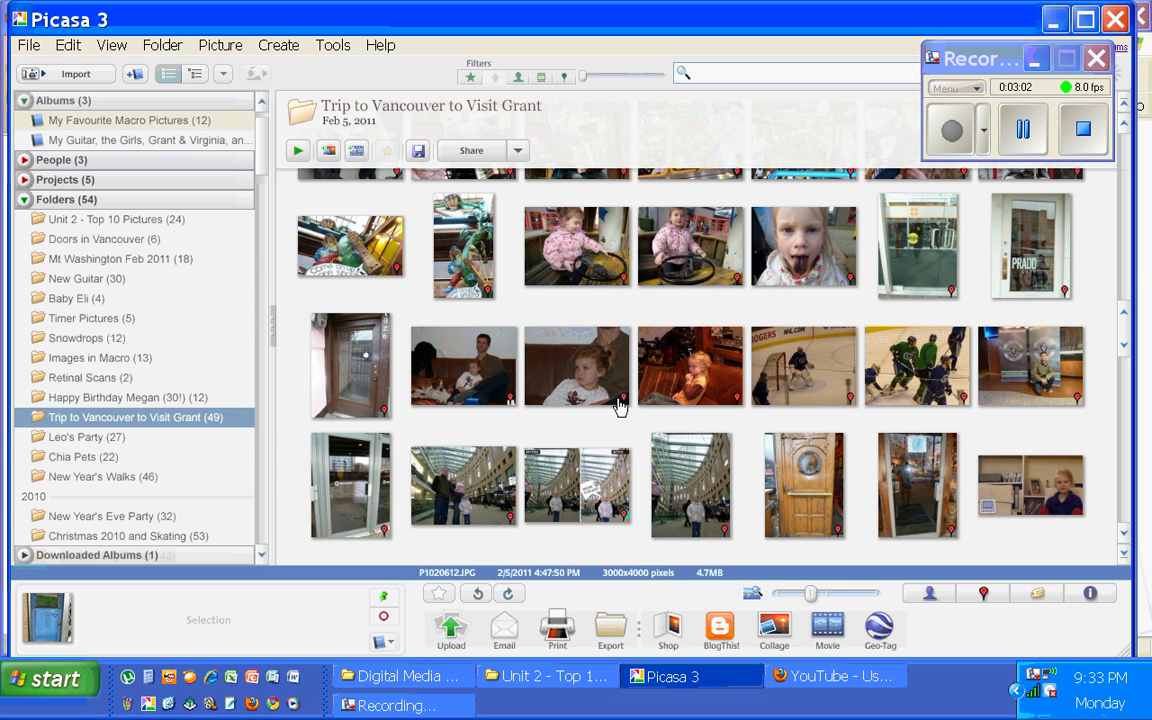
left_click(352, 486)
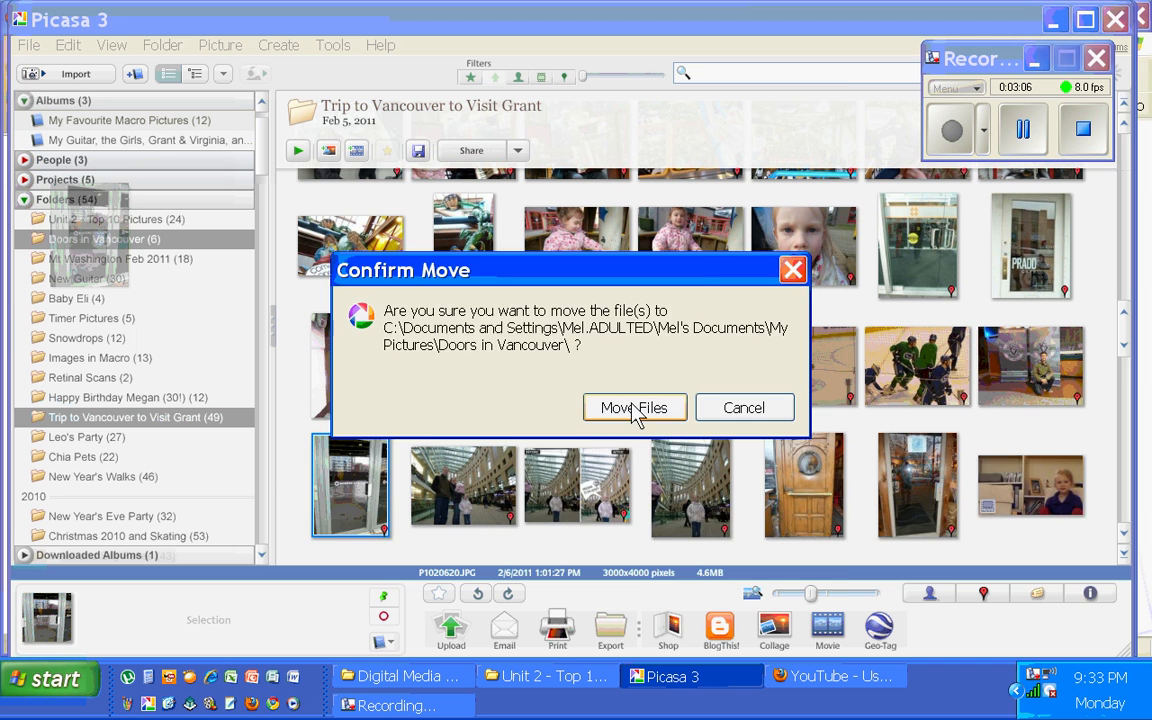
left_click(634, 408)
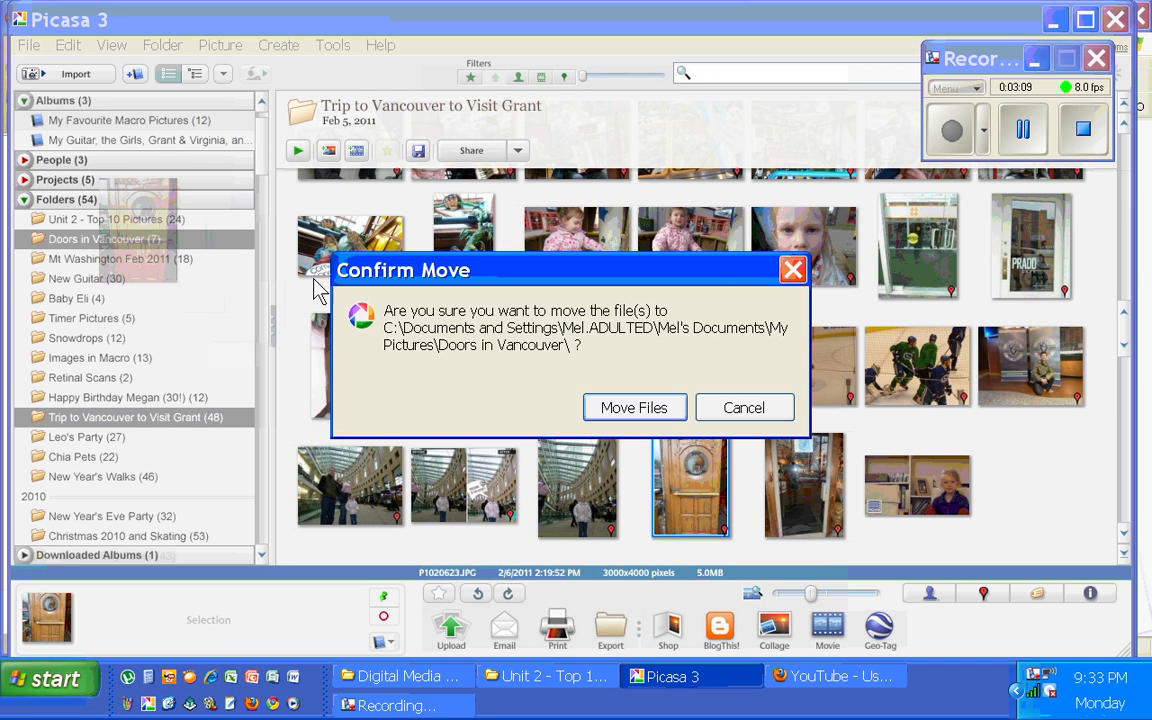
left_click(634, 408)
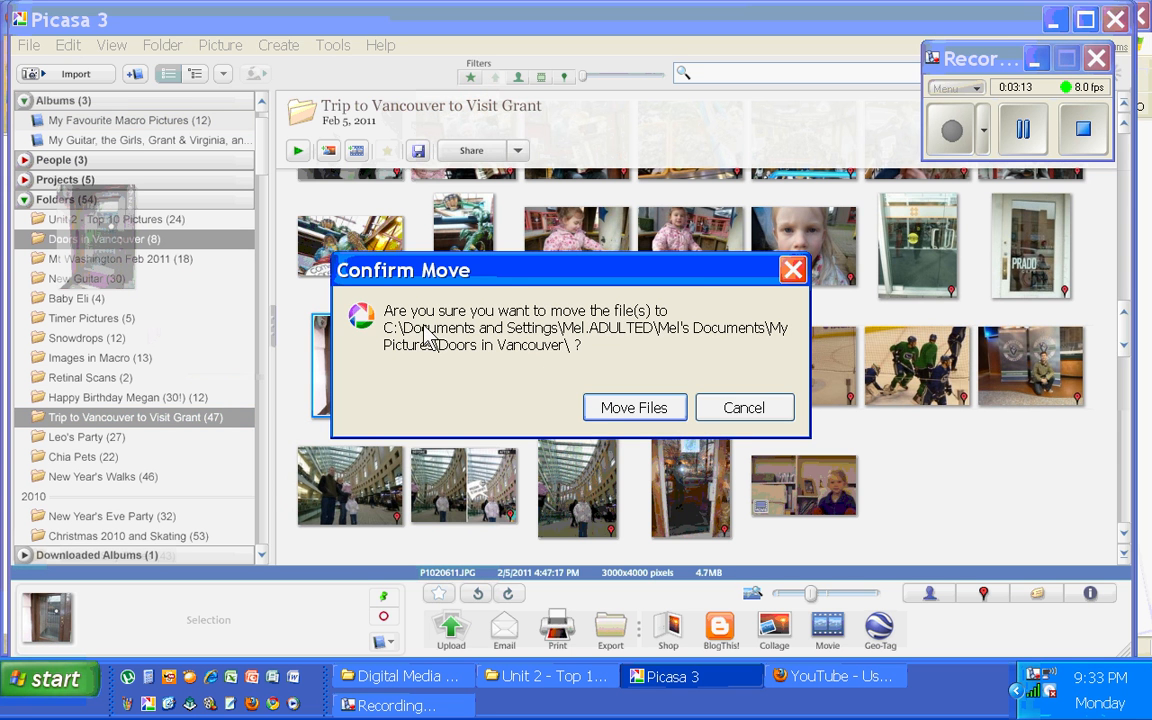
left_click(634, 408)
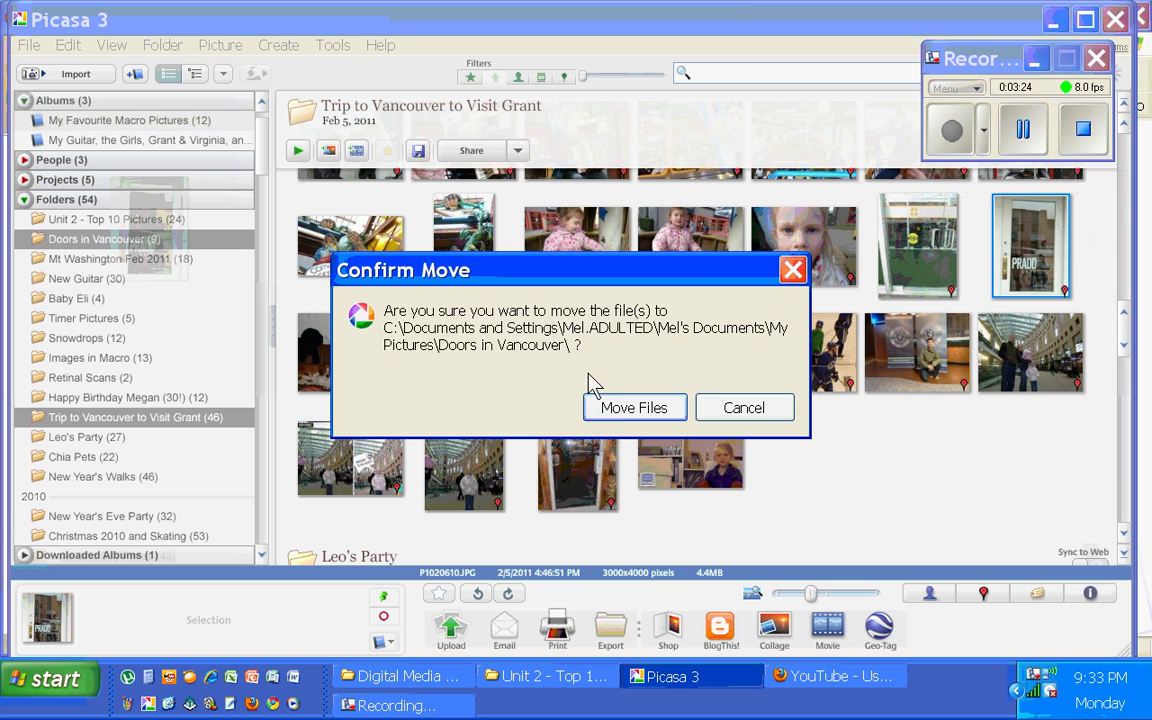
left_click(634, 408)
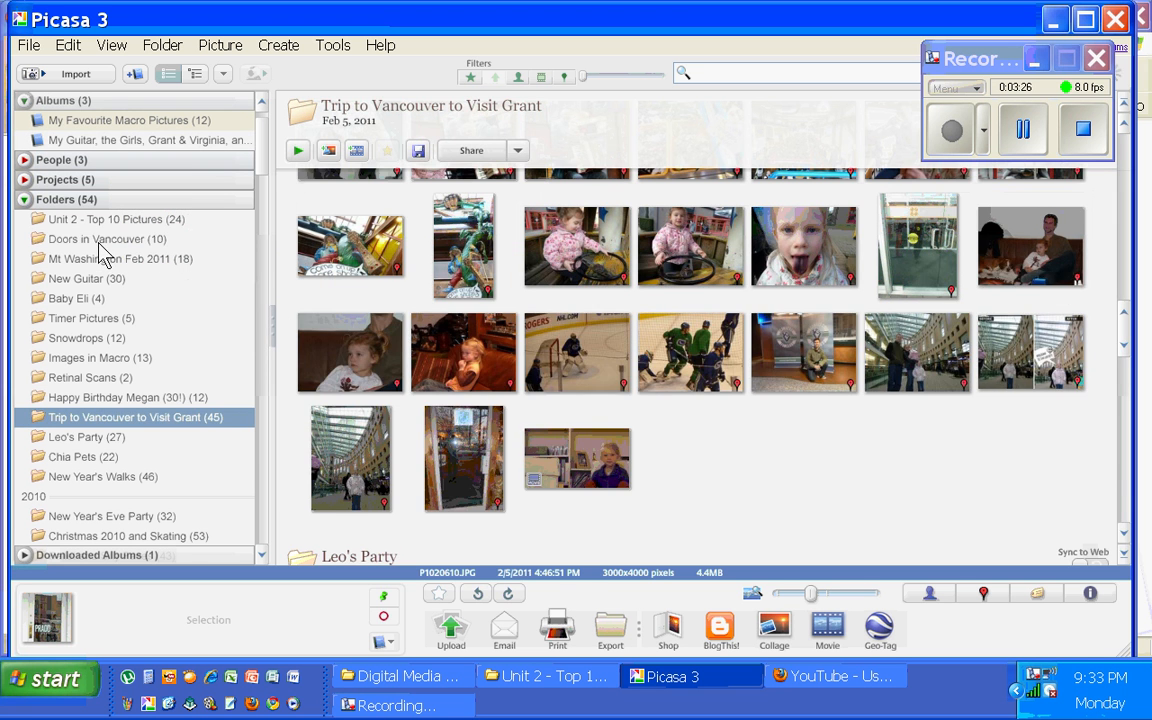
Show the Doors in Vancouver folder with its 10 door photos and locate it on disk.
left_click(106, 240)
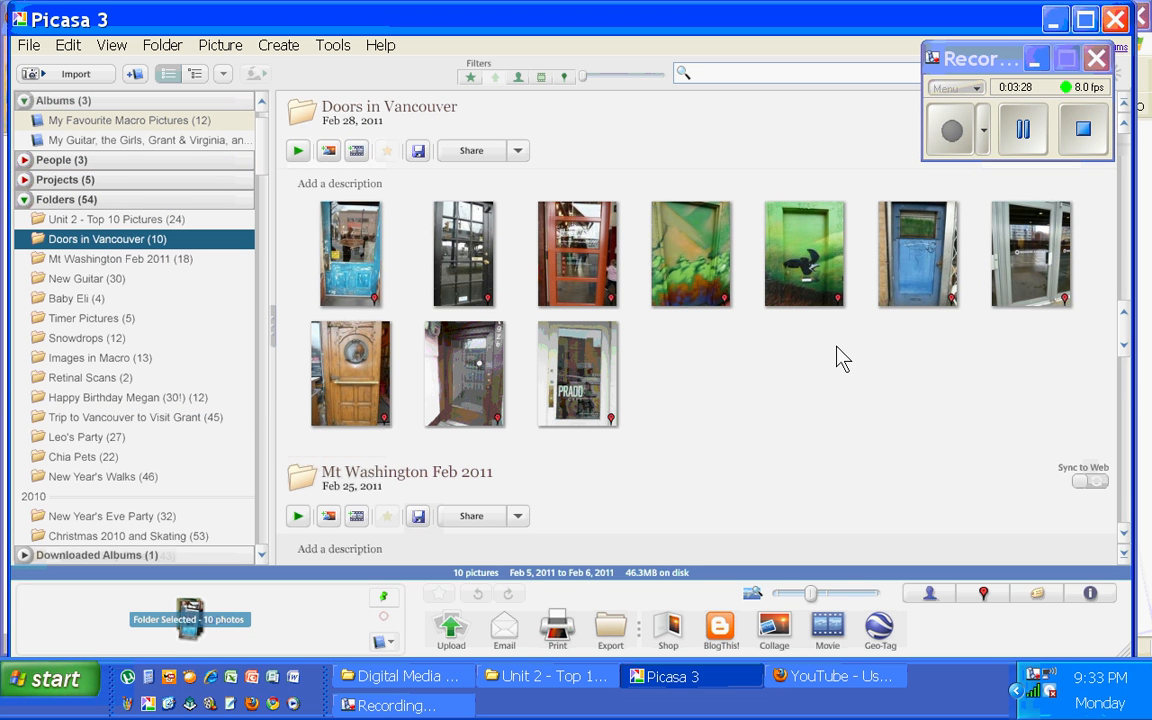
mouse_move(60, 260)
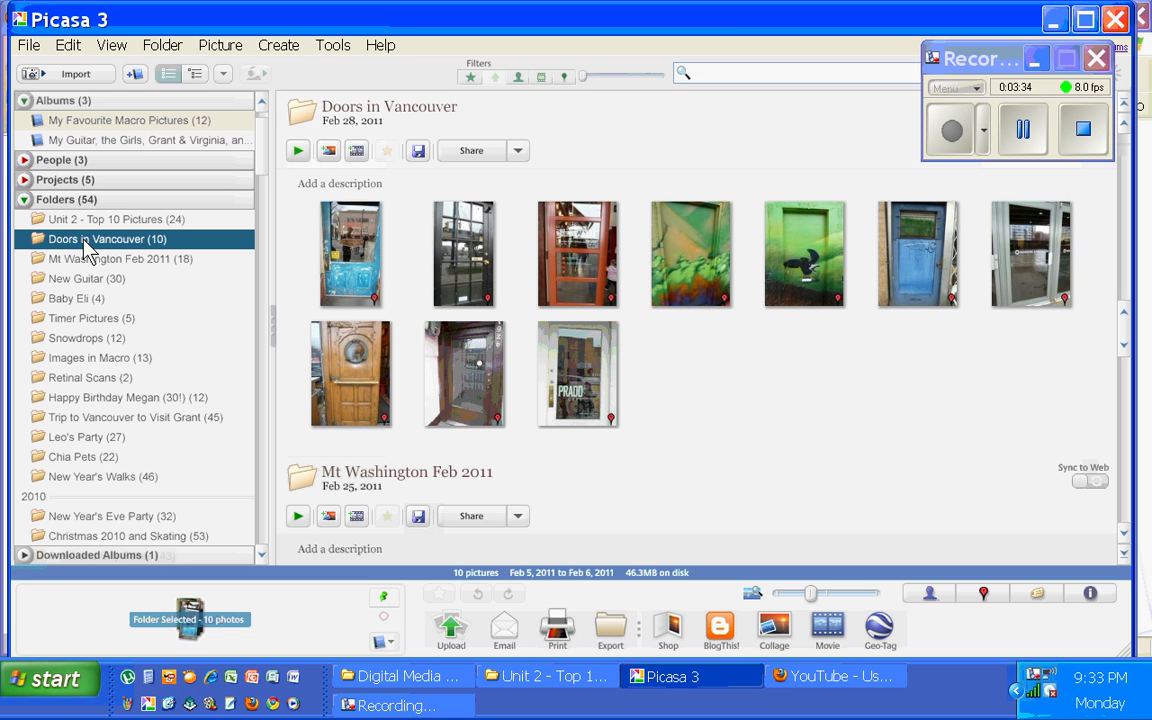
mouse_move(324, 294)
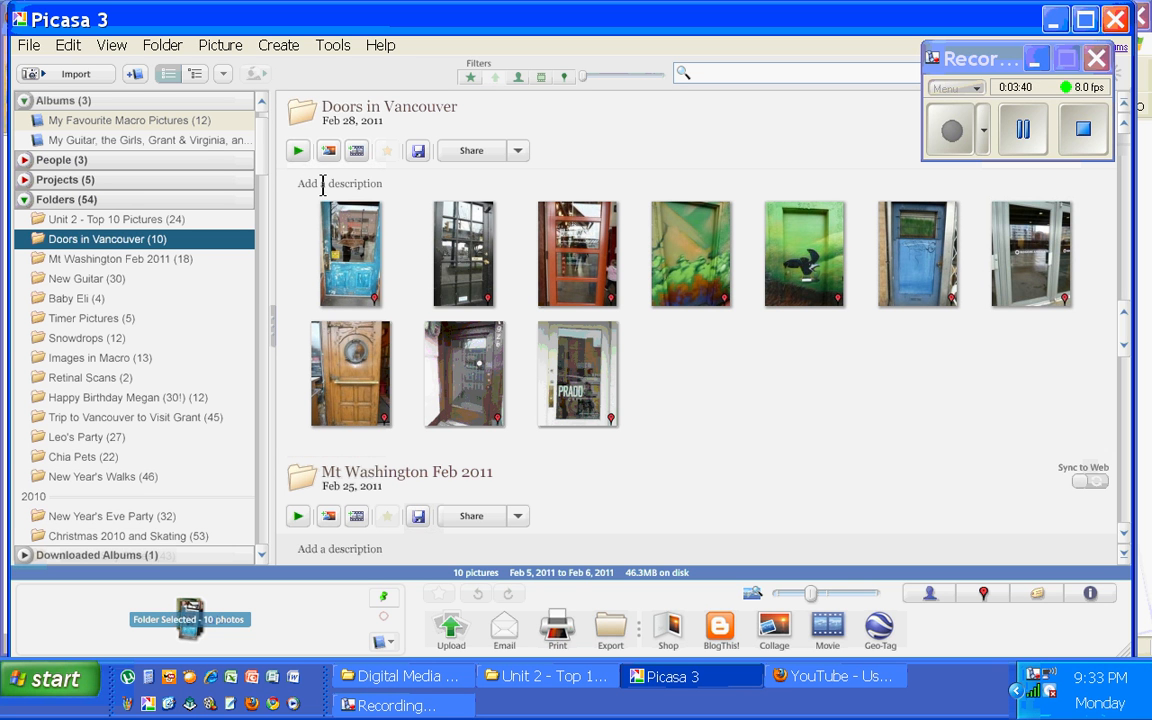
mouse_move(304, 112)
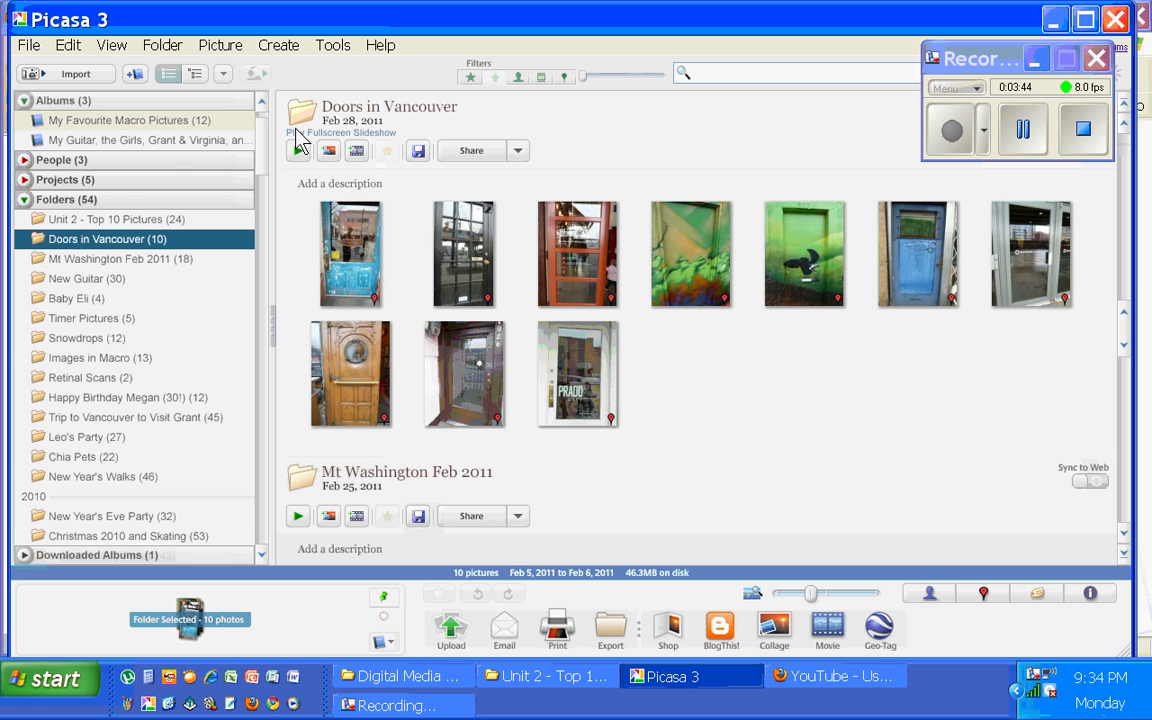
mouse_move(300, 112)
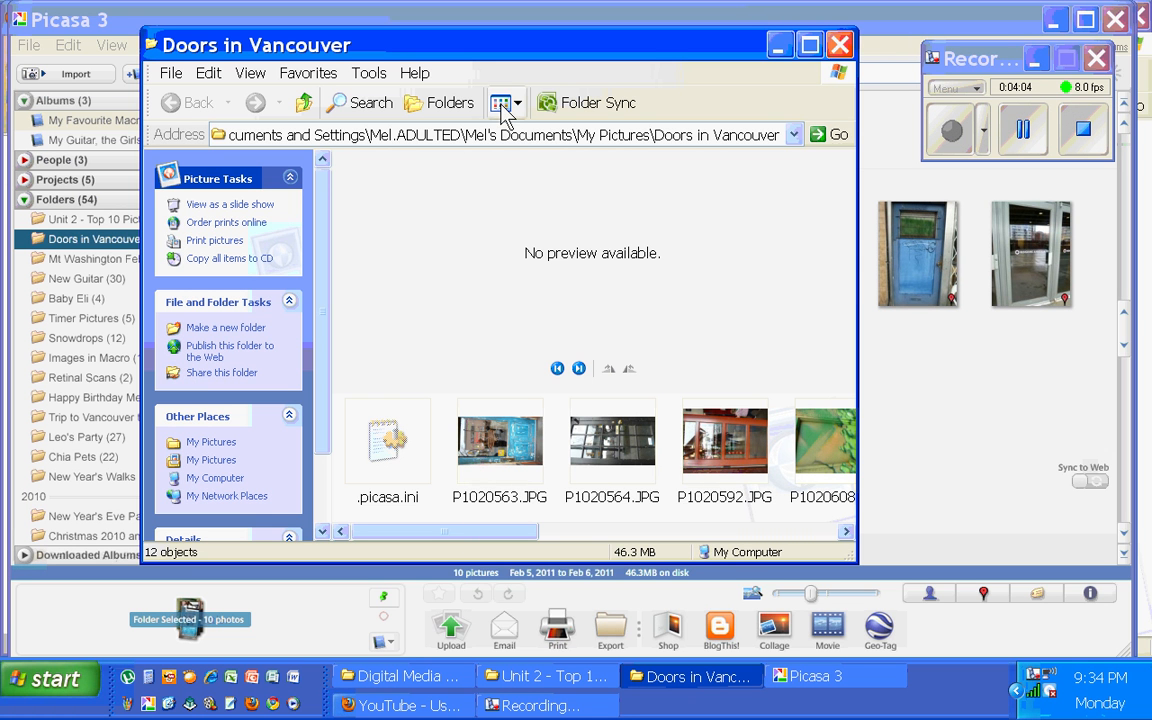
Display the Doors in Vancouver files as thumbnails in Windows Explorer to check the ten door JPGs.
left_click(500, 104)
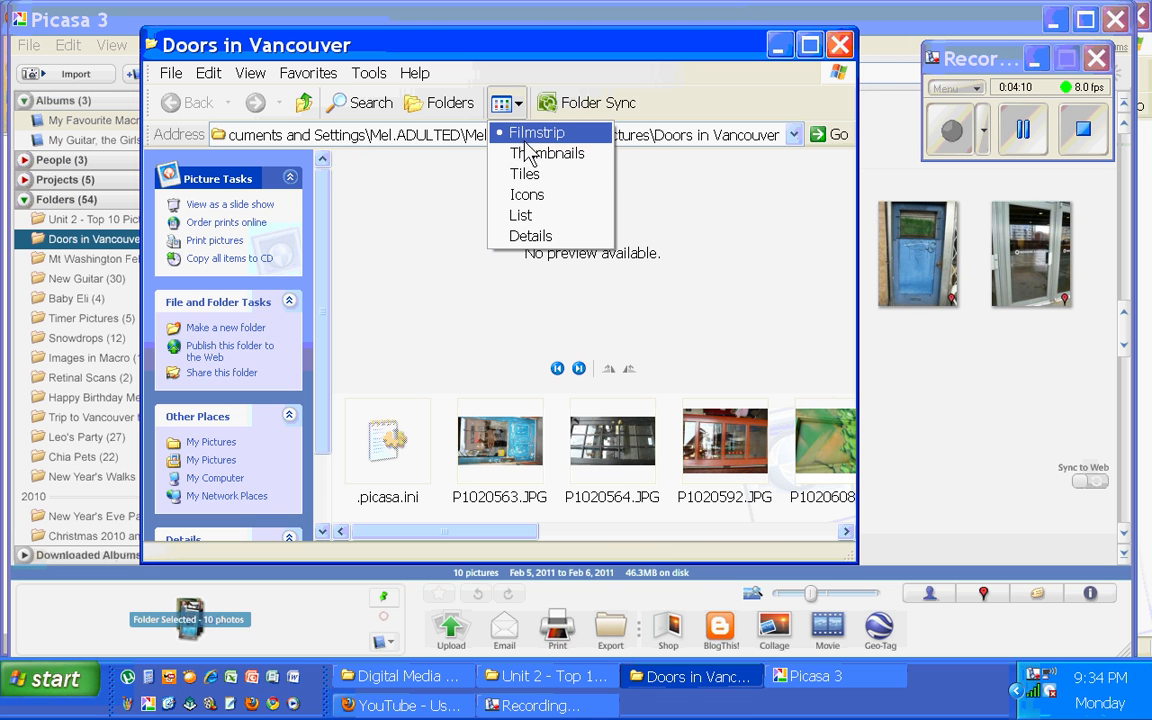
left_click(548, 152)
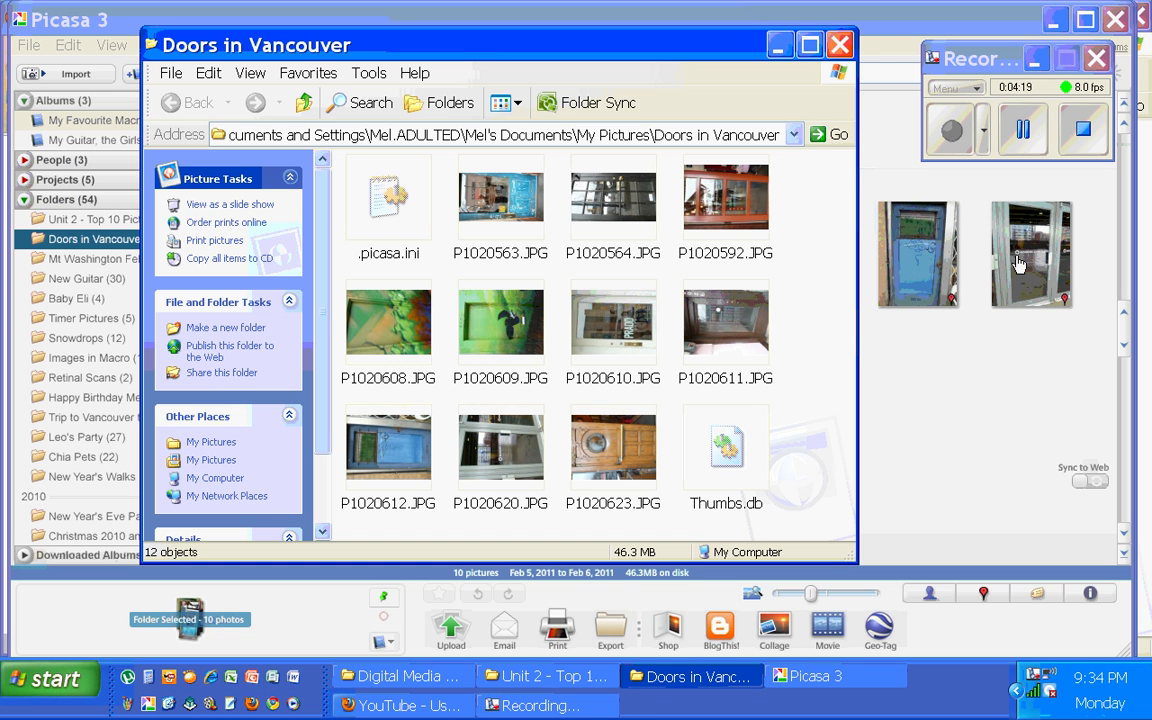
mouse_move(948, 252)
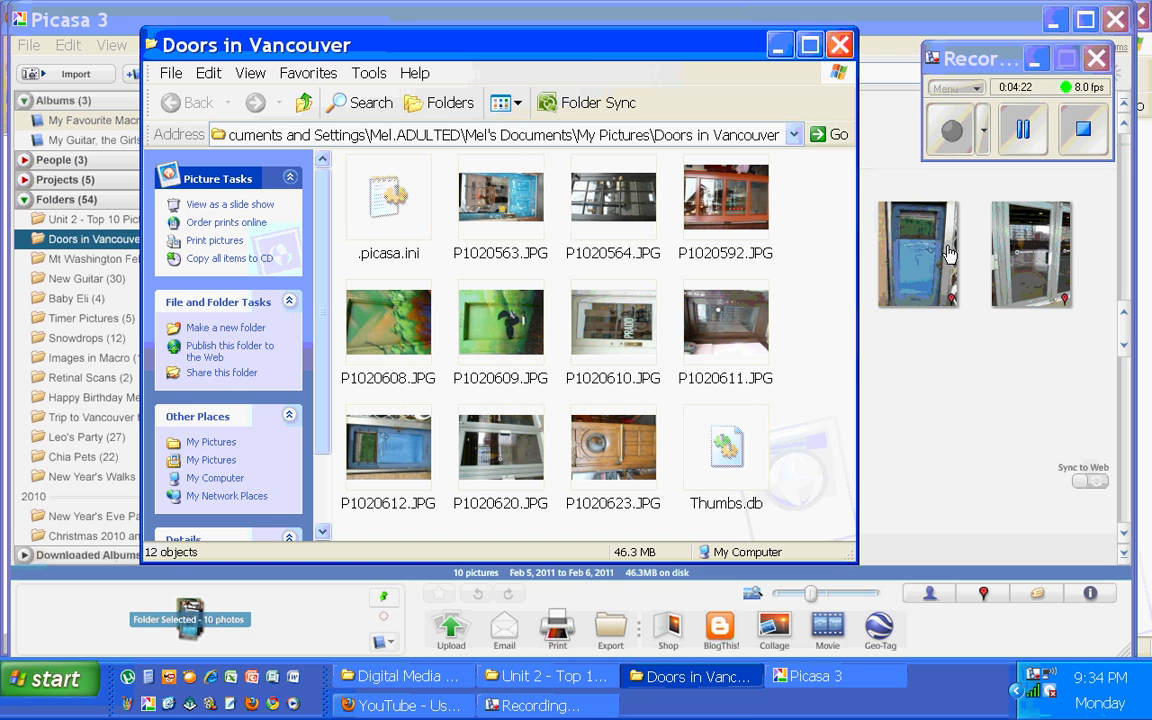
mouse_move(724, 210)
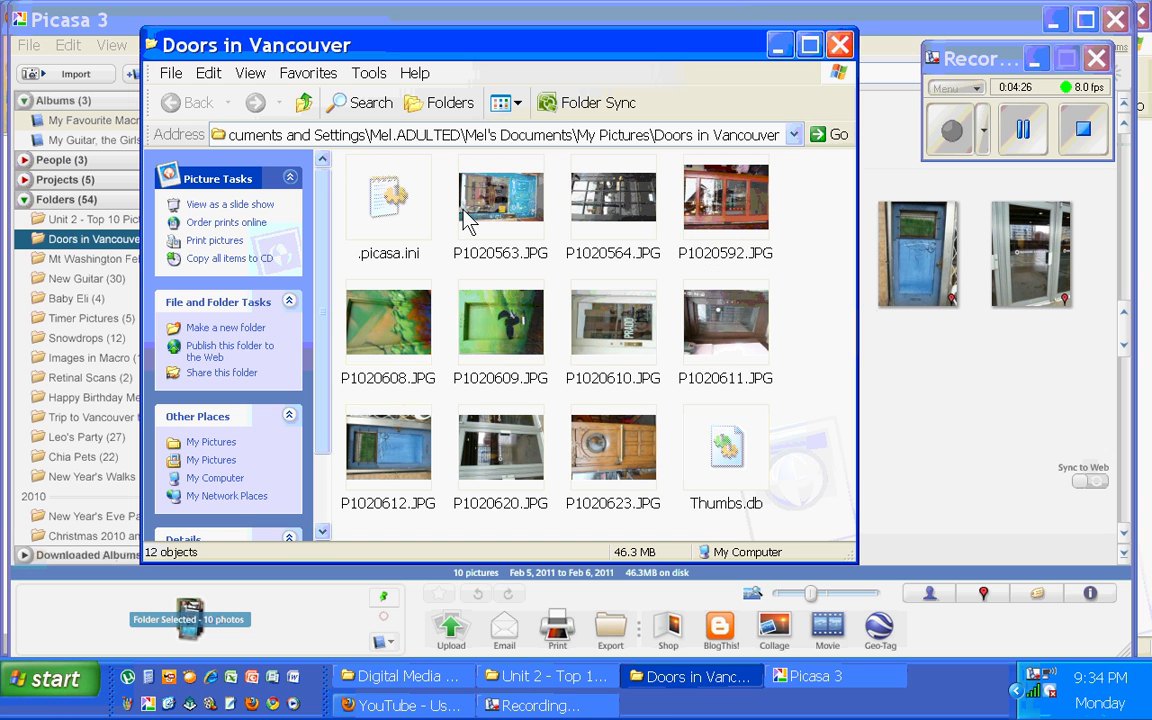
mouse_move(500, 200)
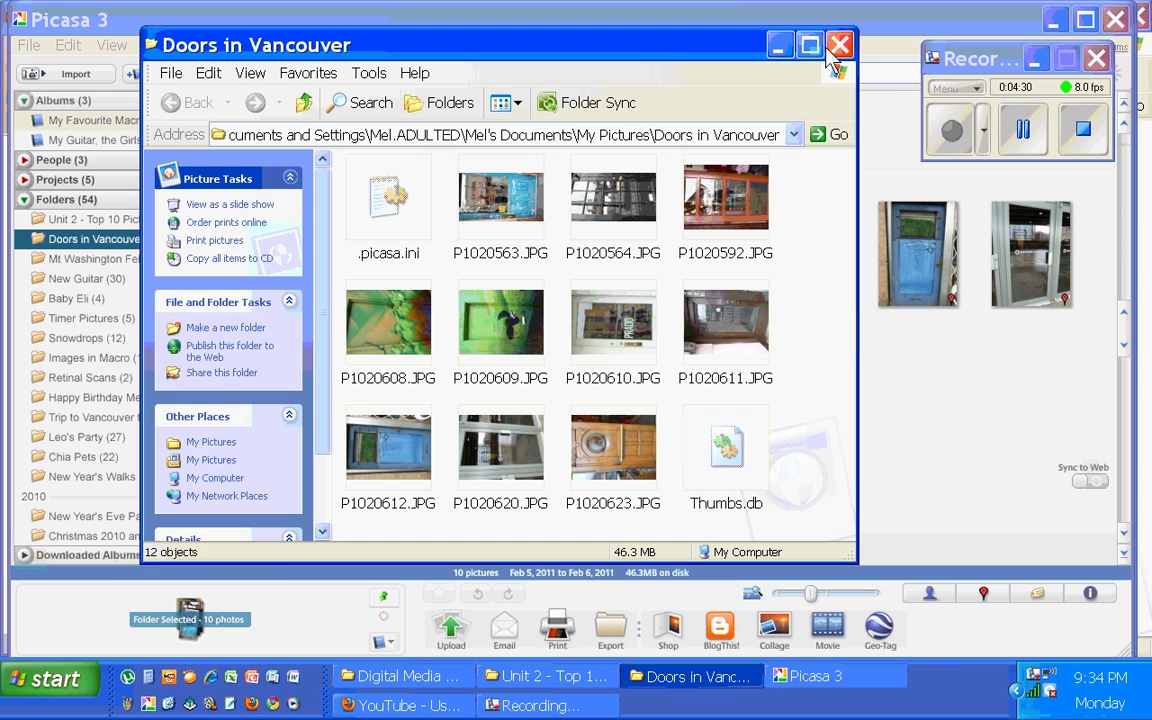
Close the Explorer window, returning to the Doors in Vancouver folder in Picasa.
left_click(840, 44)
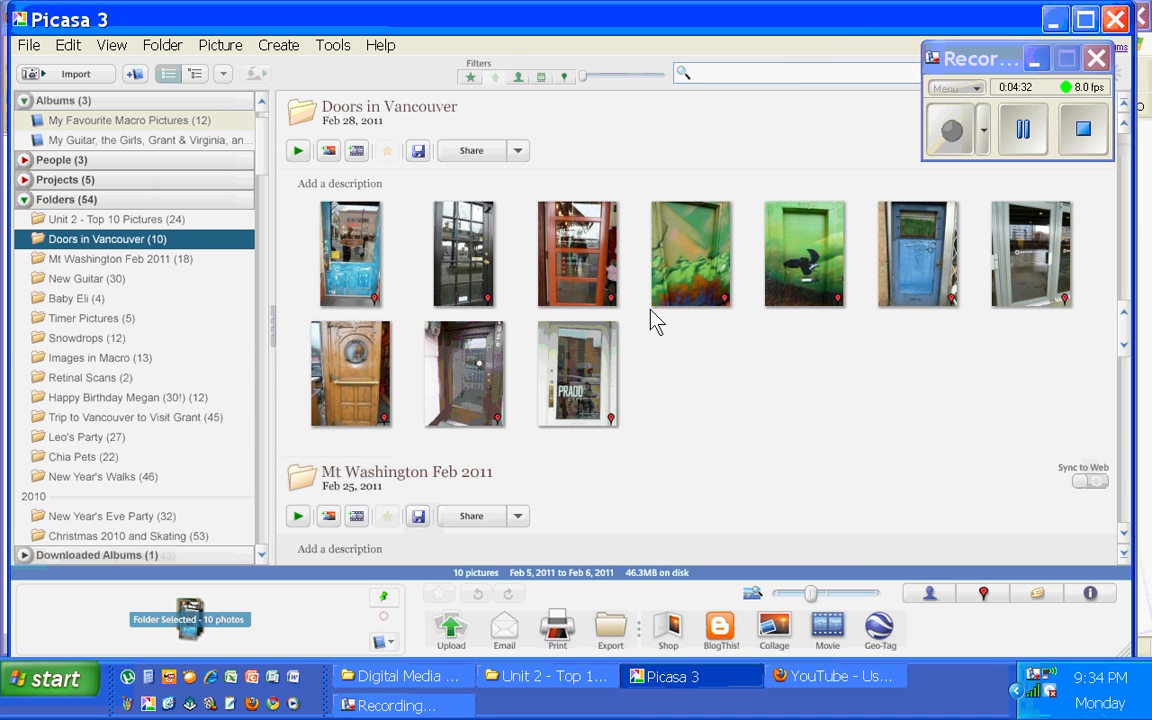
mouse_move(208, 260)
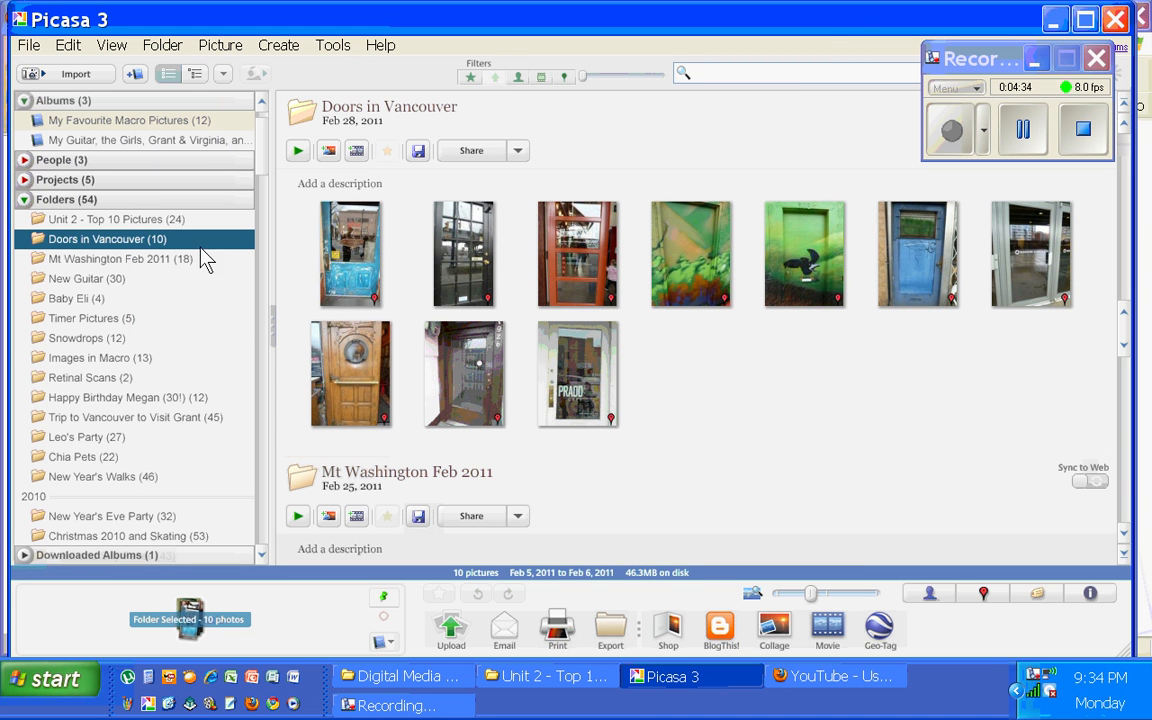
mouse_move(702, 380)
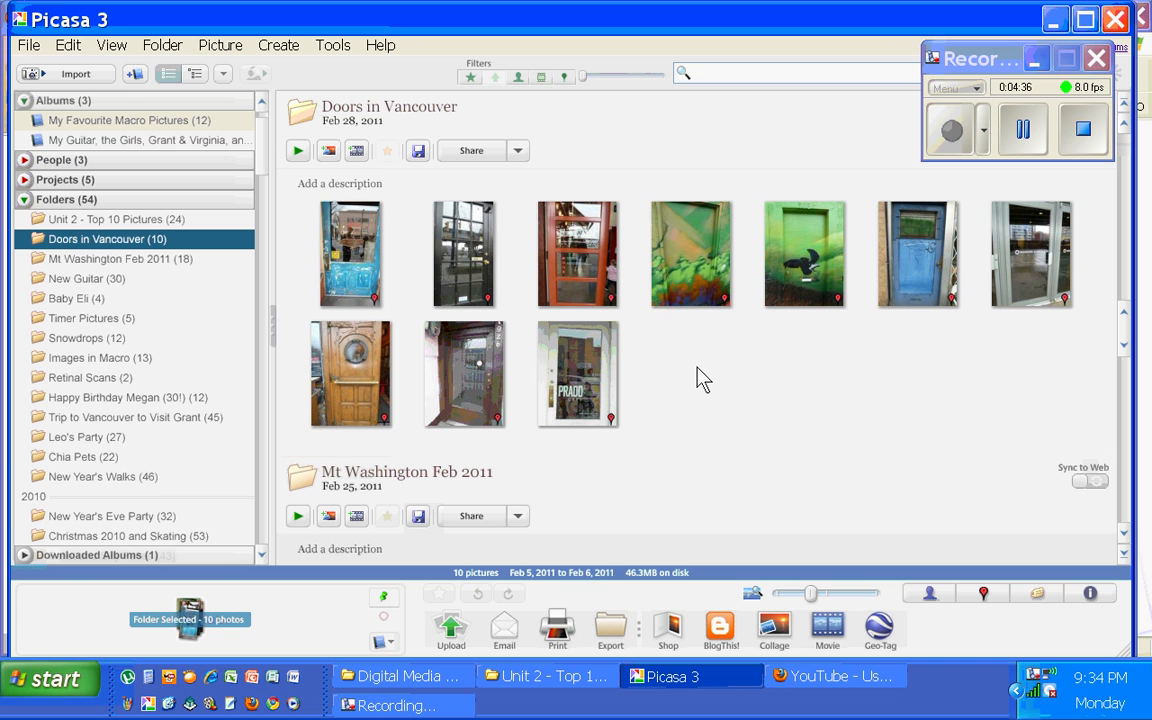